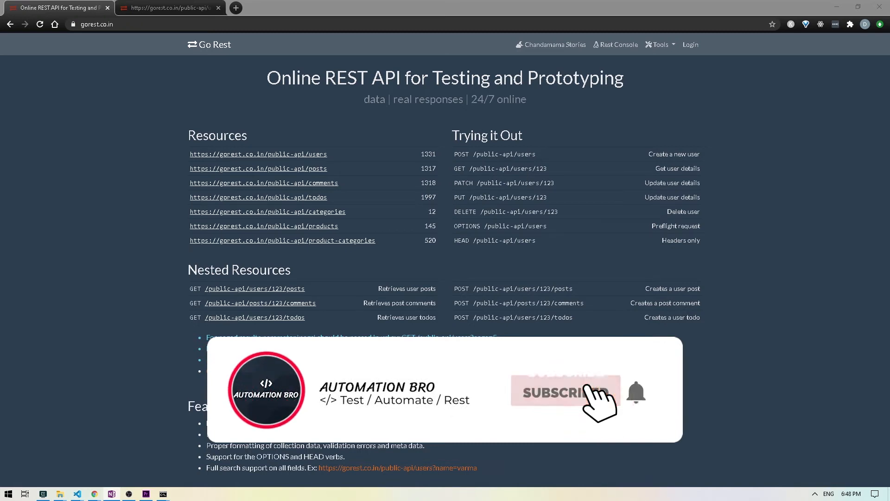
Step: View the public users endpoint's JSON response listing user records with gender and status
left_click(564, 390)
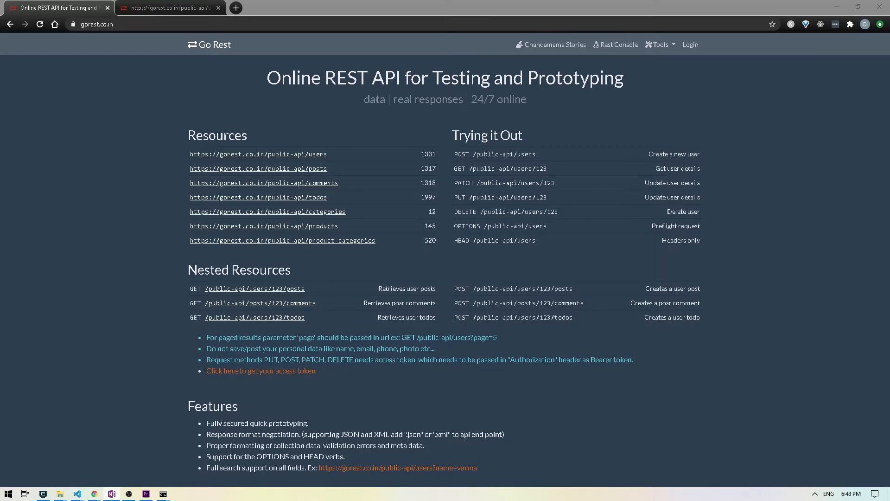
double_click(322, 154)
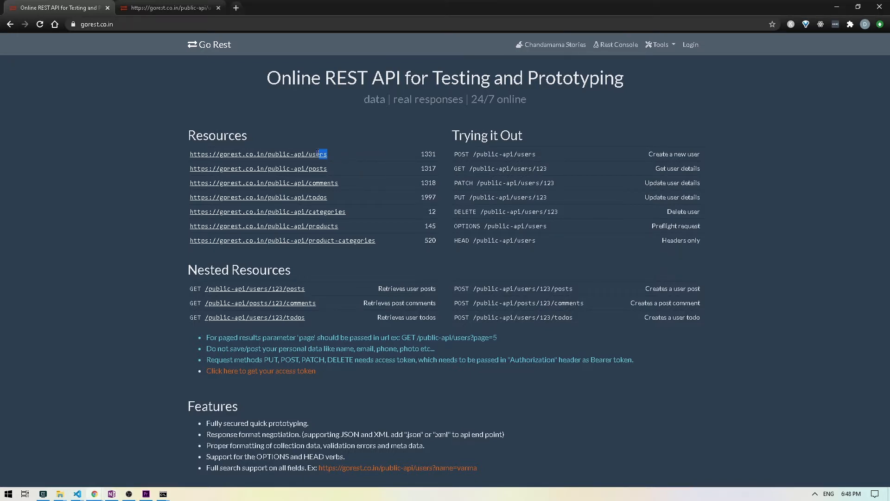
left_click(168, 7)
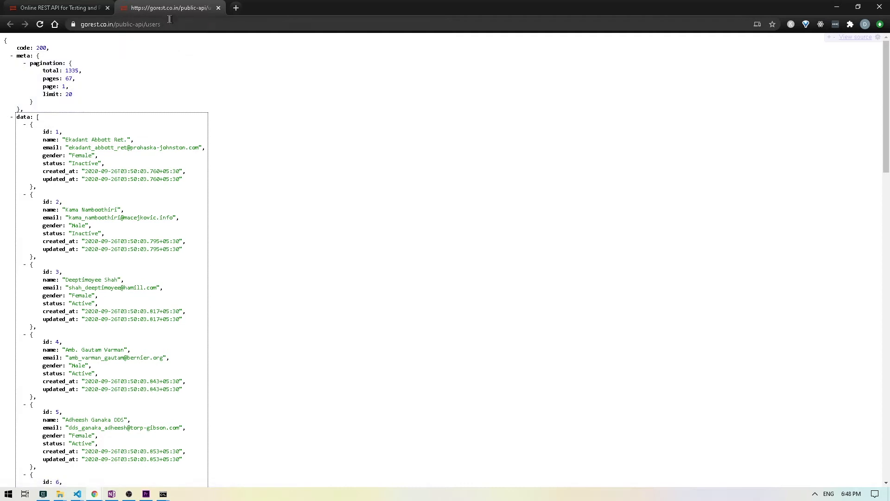
Step: Bring up Chrome DevTools (F12) beneath the users JSON response
left_click(120, 24)
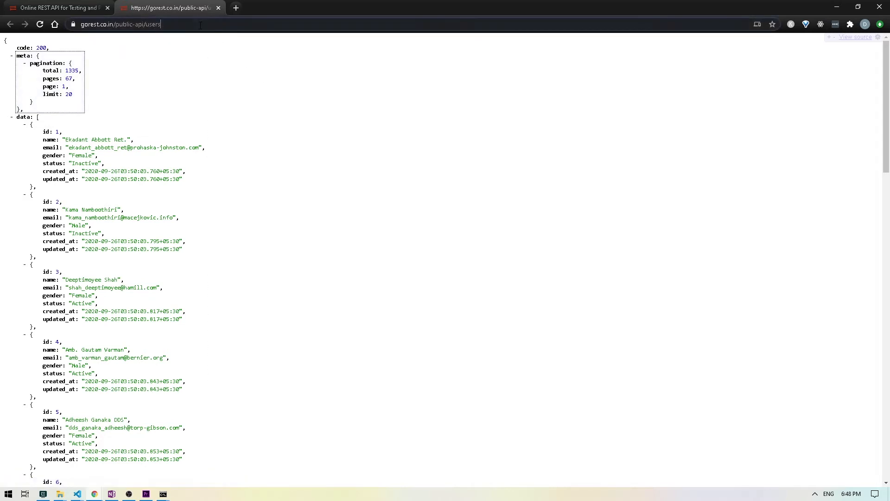
left_click(133, 23)
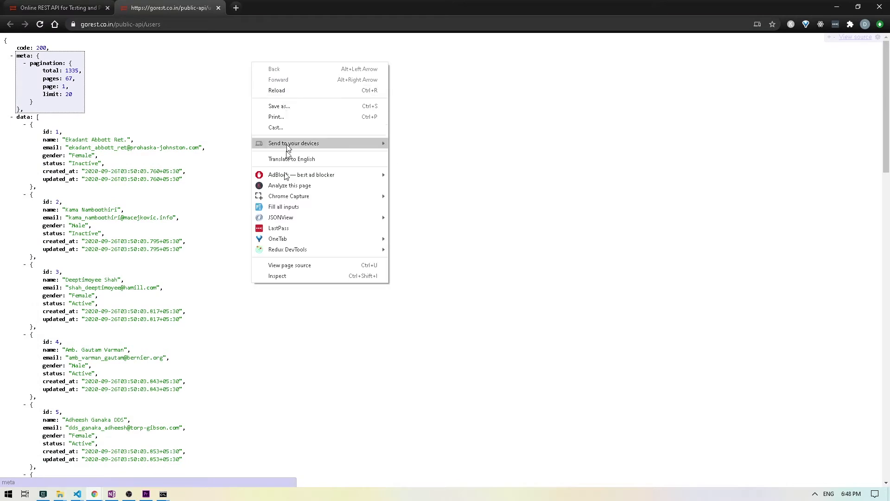
left_click(426, 394)
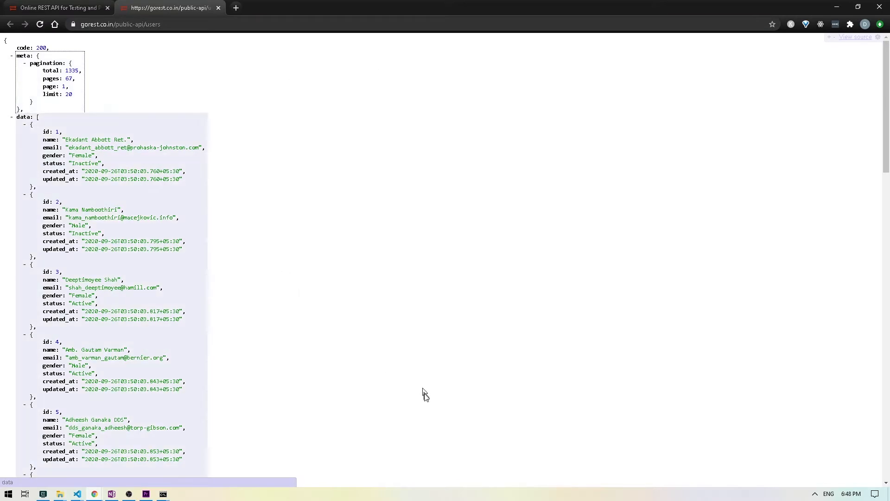
key("F12")
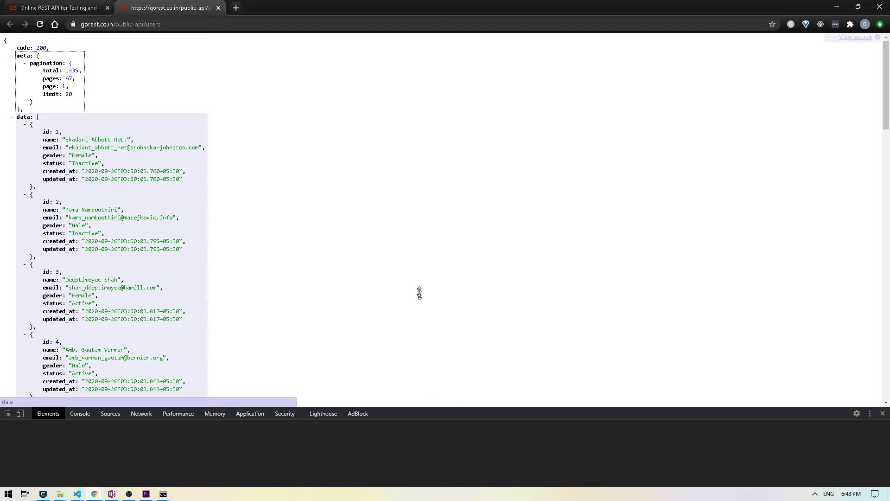
Step: Inspect the GET /public-api/users/1 request in the Network log: headers, 200 status and previewed user data
left_click(141, 290)
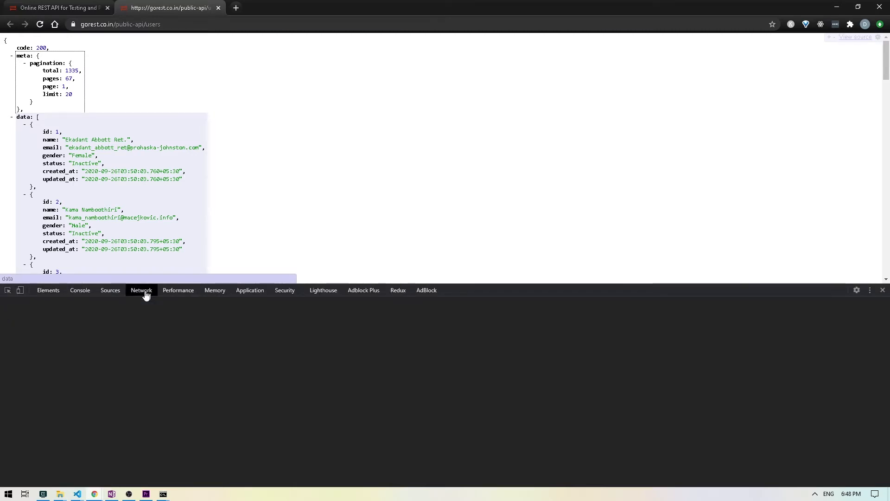
left_click(141, 291)
type("/1")
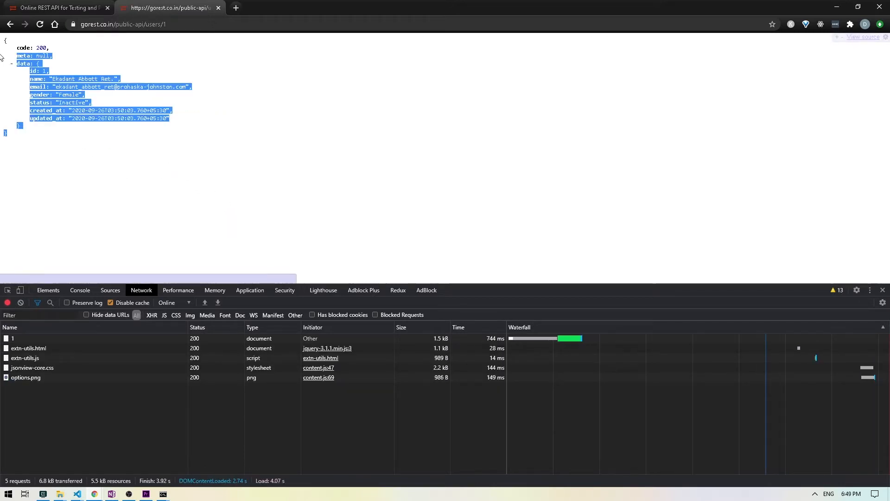
left_click(82, 216)
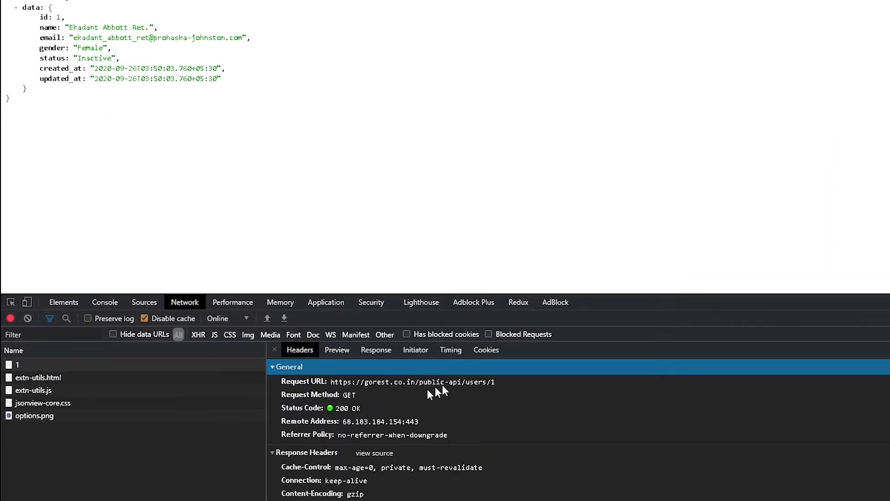
mouse_move(509, 390)
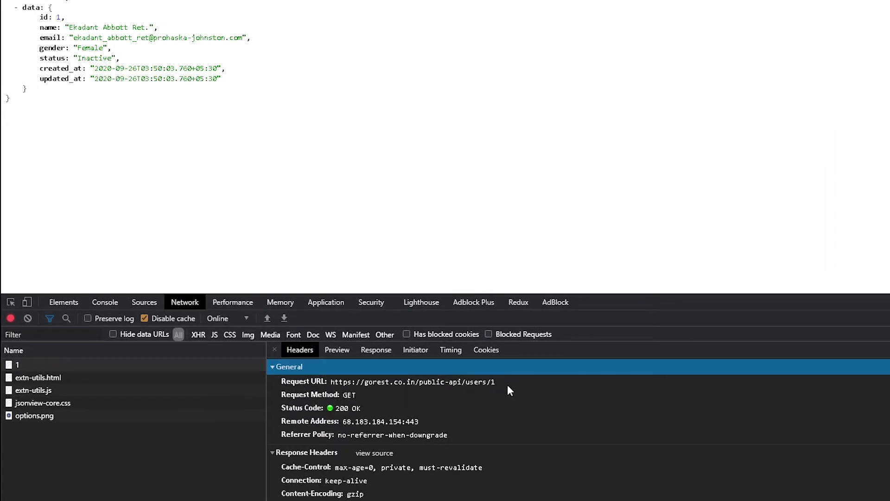
left_click(336, 349)
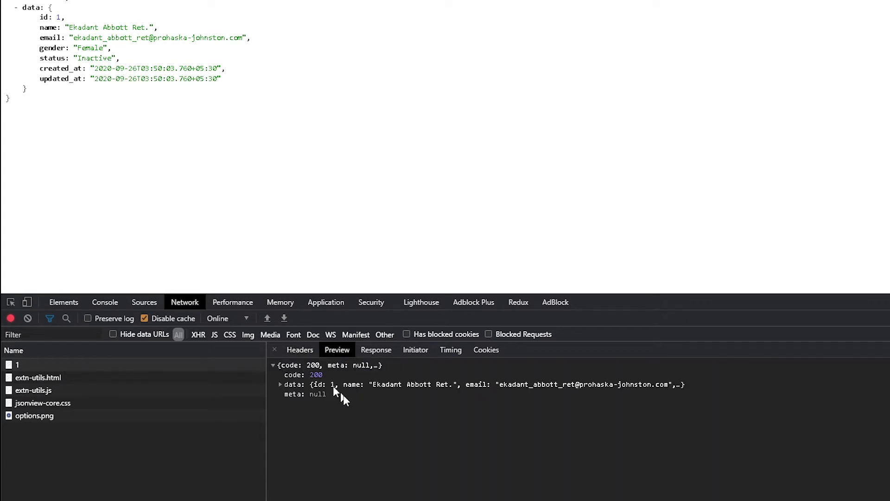
mouse_move(279, 174)
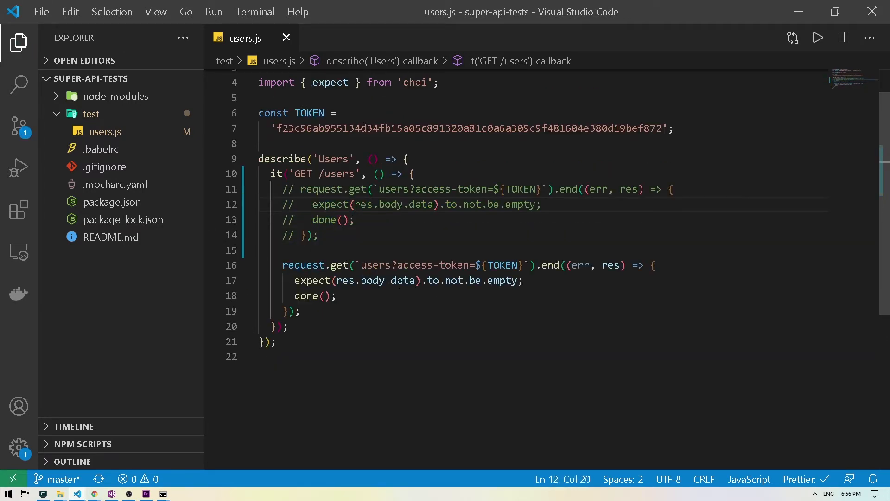
Step: Make the GET /users test return the request and check res.body.data inside .then(res), saving the file
left_click(337, 295)
type("re ")
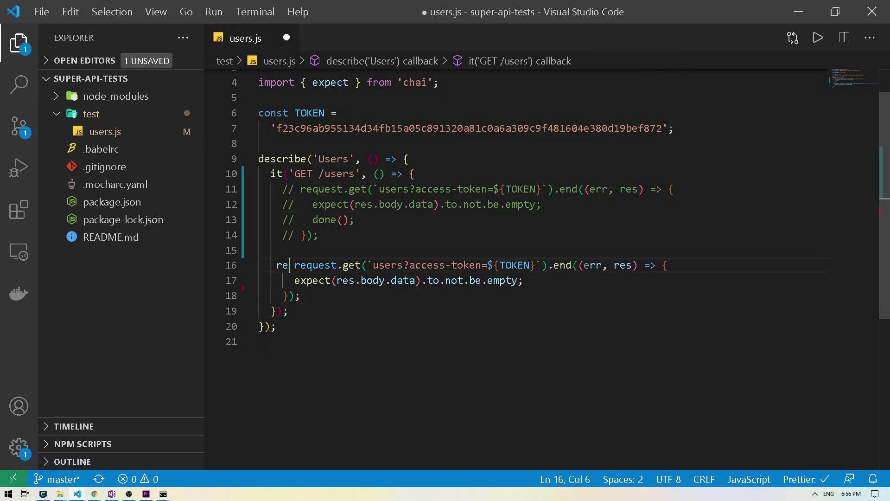
type("turn")
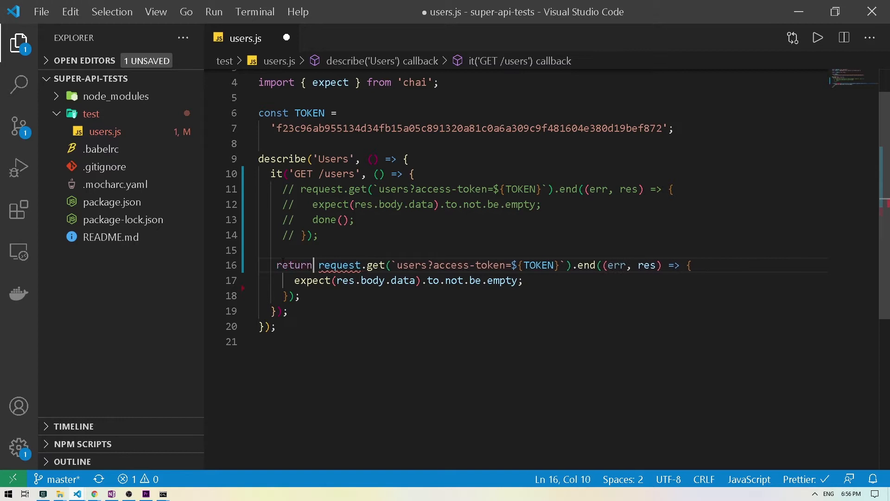
key("ctrl+s")
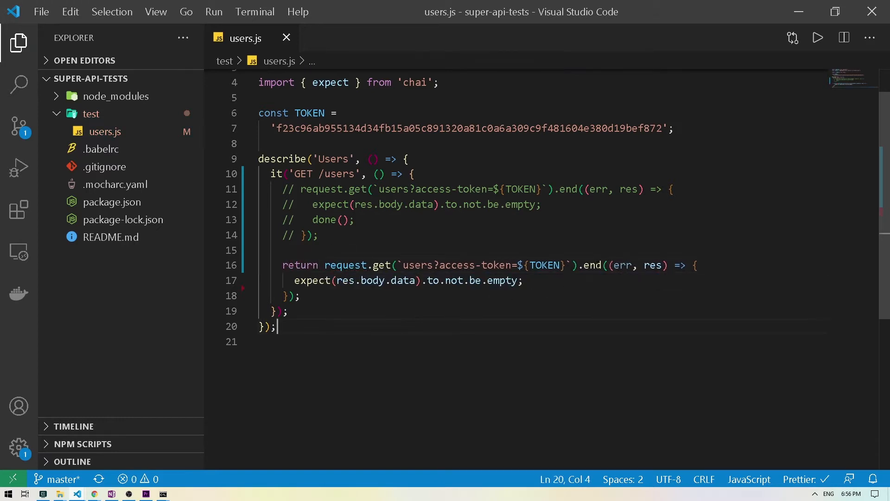
type("then")
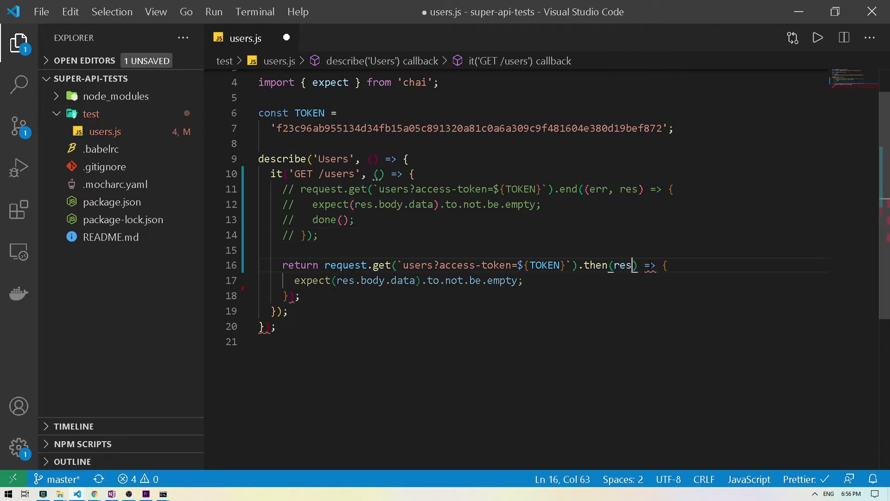
key("ctrl+s")
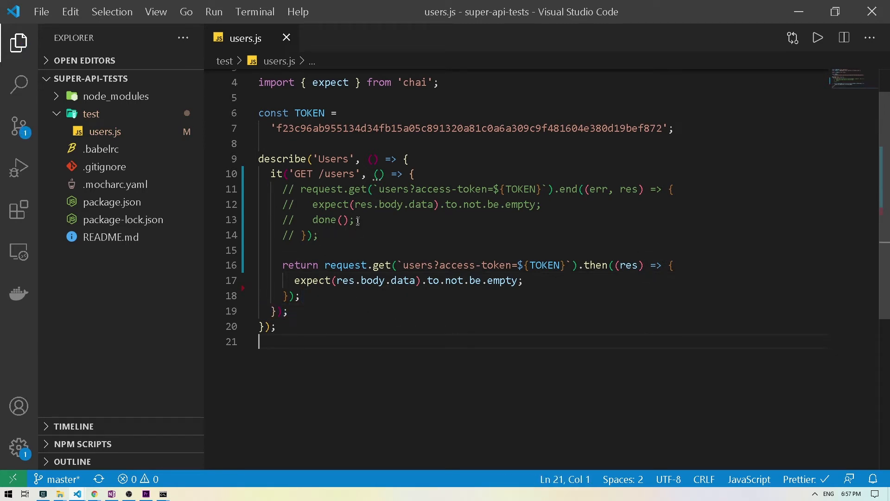
Step: Review the old done()/.end code lines, clear the selection and bring up the integrated terminal
double_click(324, 219)
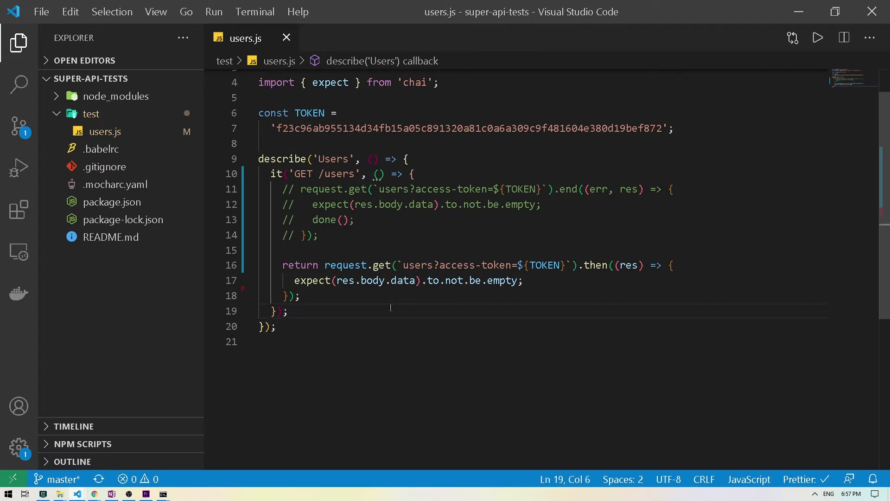
mouse_move(333, 243)
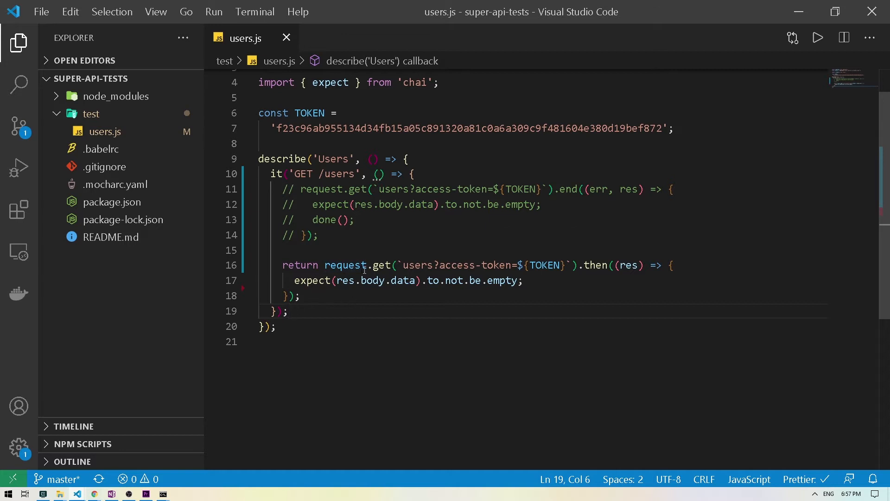
left_click_drag(322, 265, 644, 265)
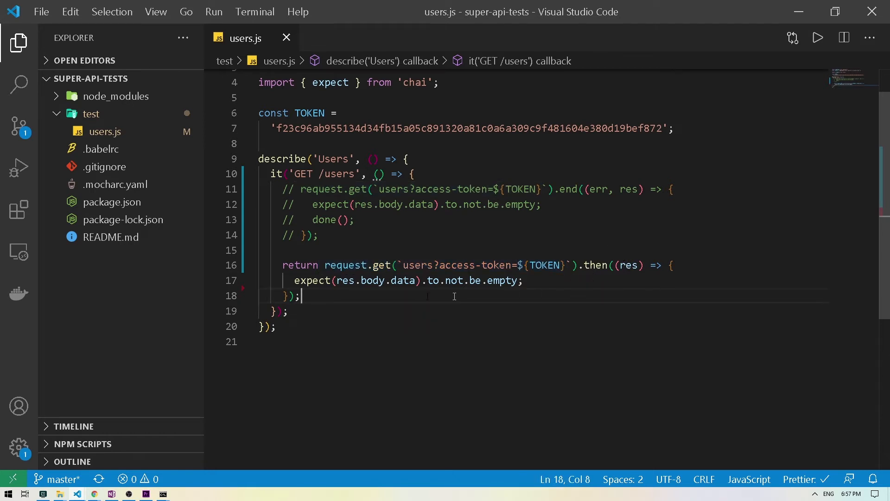
left_click_drag(295, 280, 523, 280)
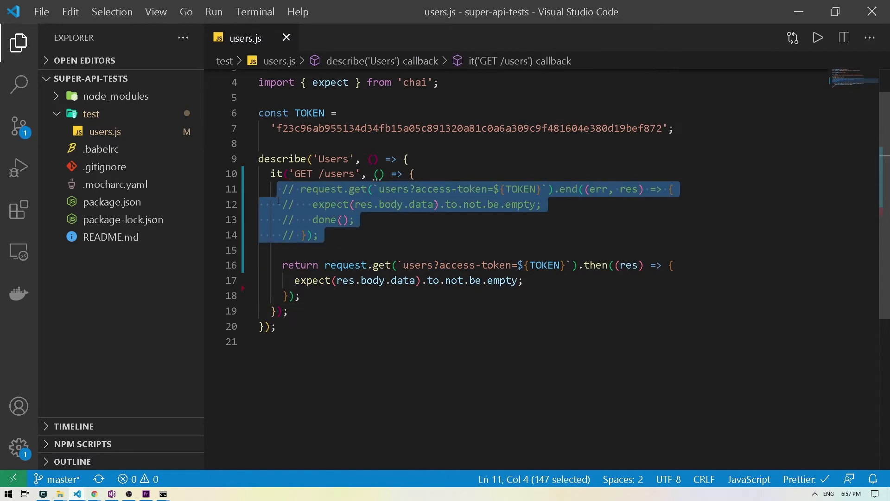
left_click(396, 235)
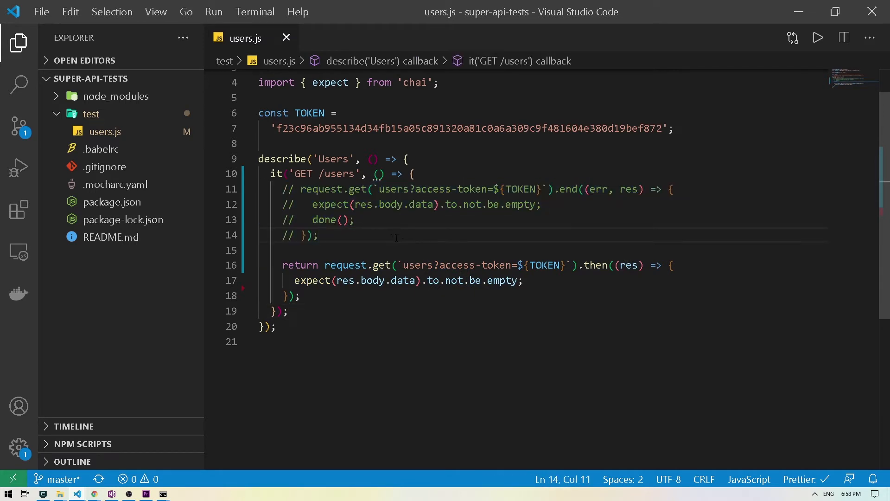
key("ctrl+`")
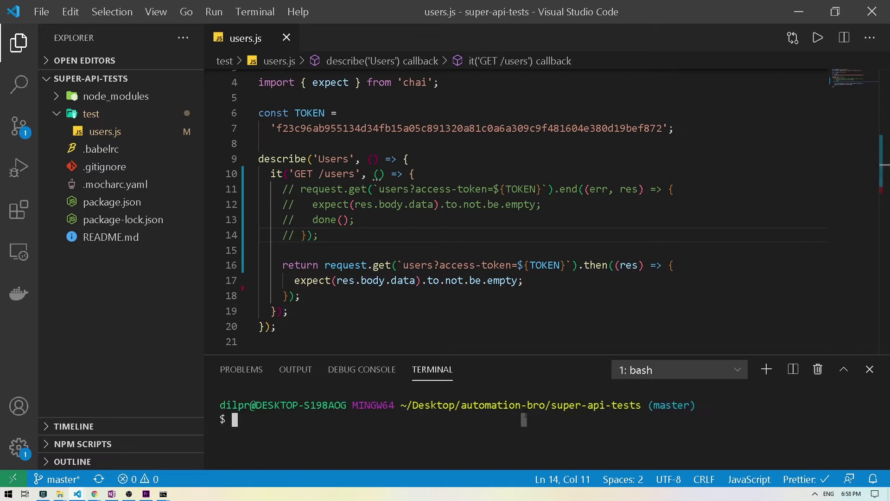
Step: Run npm test twice in the terminal to confirm the GET /users test passes
type("npm test")
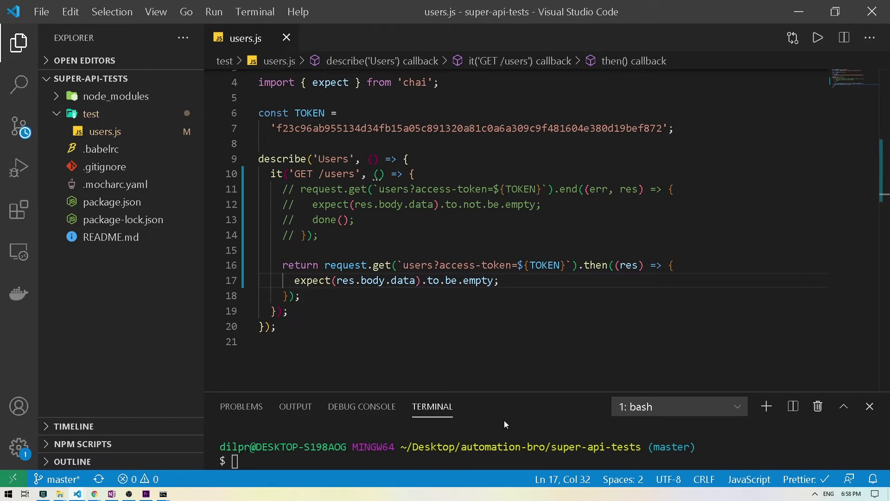
type("npm test")
type("not.")
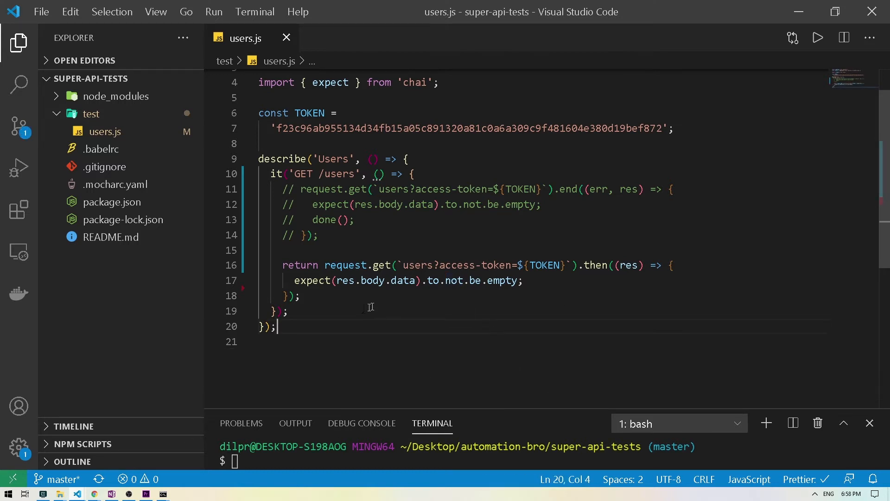
Step: Copy the promise-based request block and start a new empty it() test below GET /users
left_click_drag(282, 265, 300, 295)
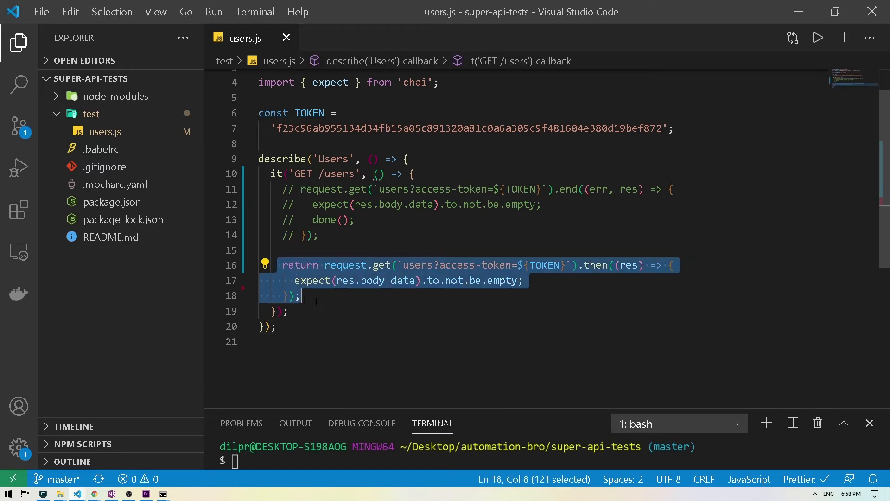
left_click(351, 310)
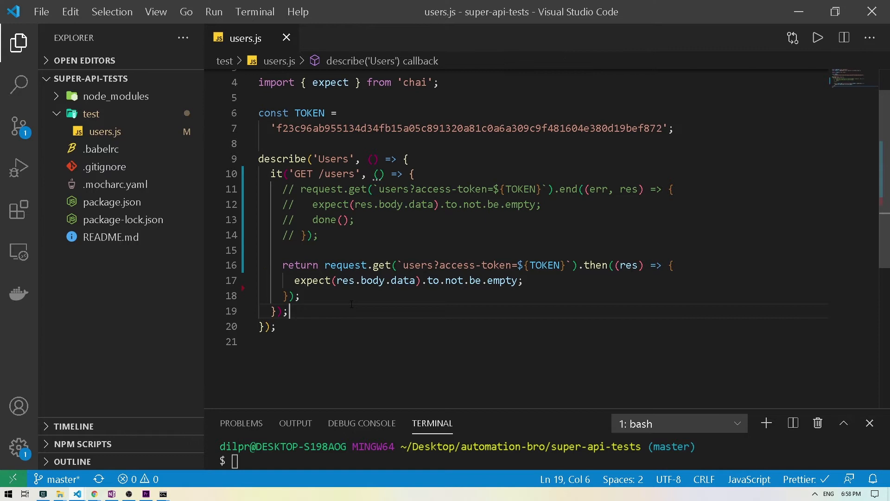
left_click(312, 235)
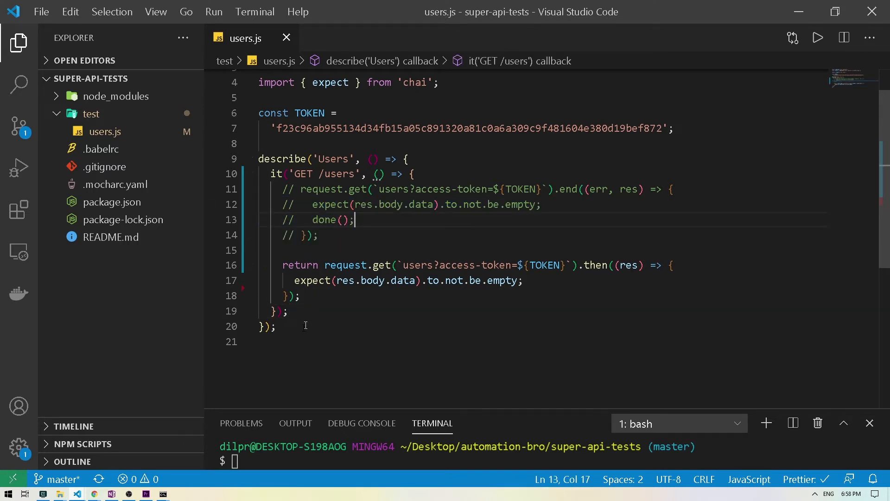
type("it('', () => {")
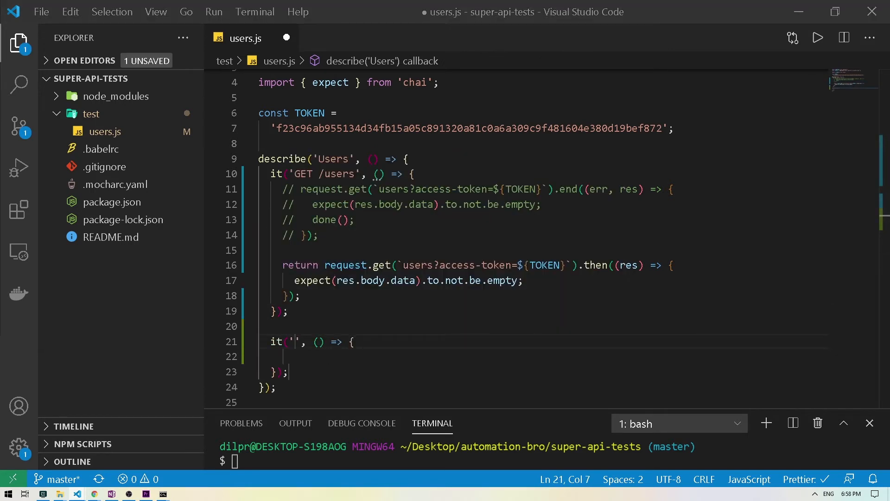
Step: Name the test 'GET /users/:id', paste the request code and point it at users/1 expecting non-empty data
type("G")
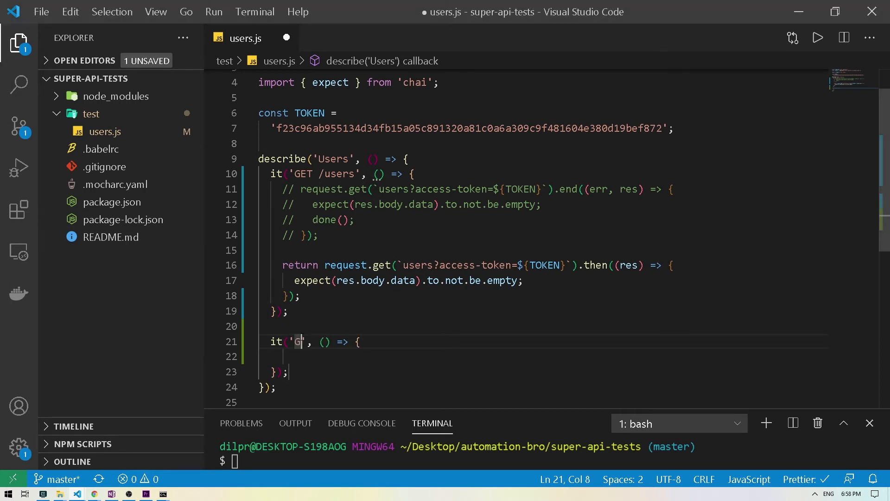
type("ET /user")
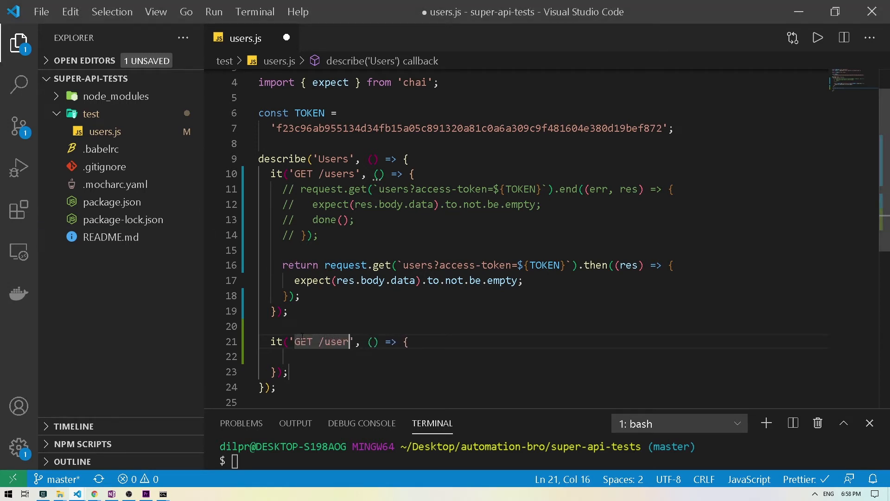
type("s/")
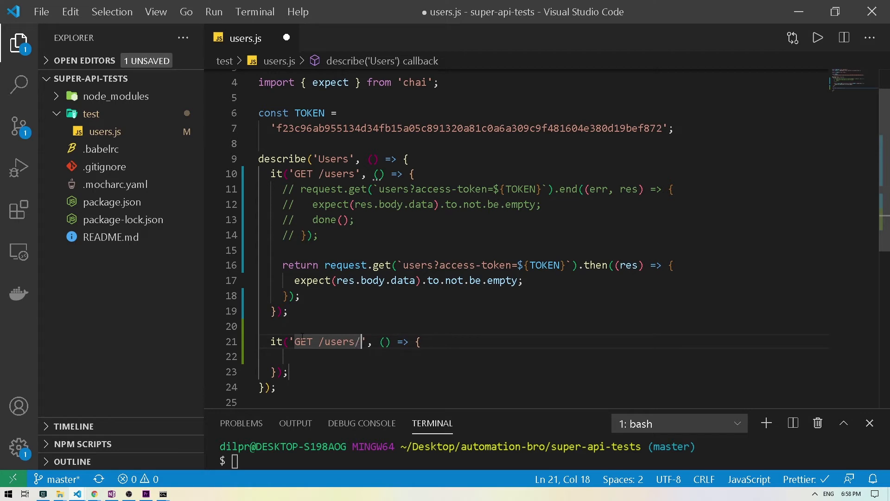
type(":id")
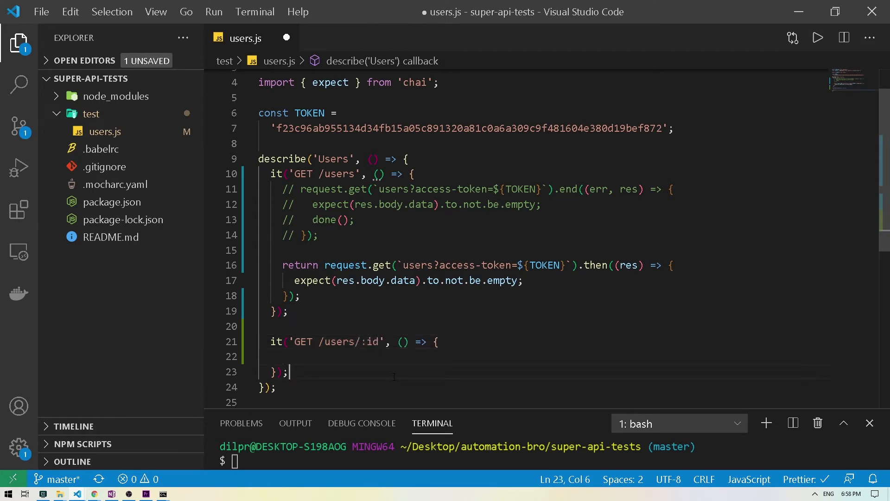
left_click_drag(282, 264, 301, 295)
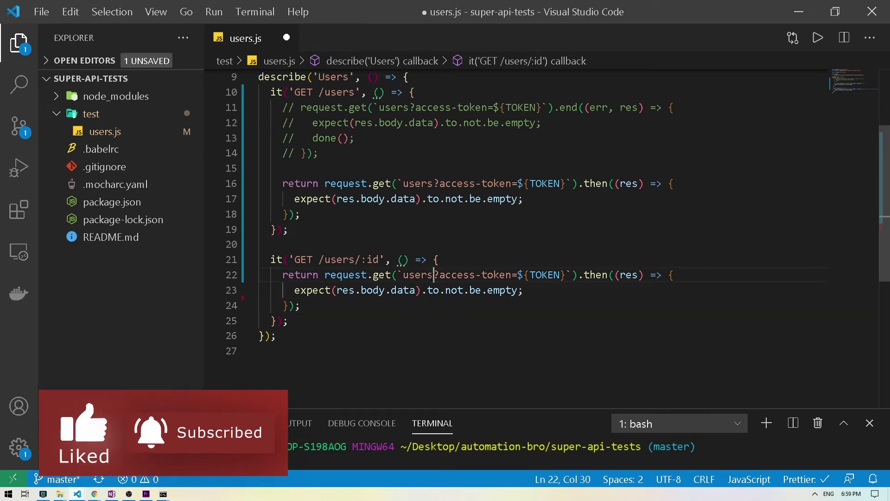
type("/1")
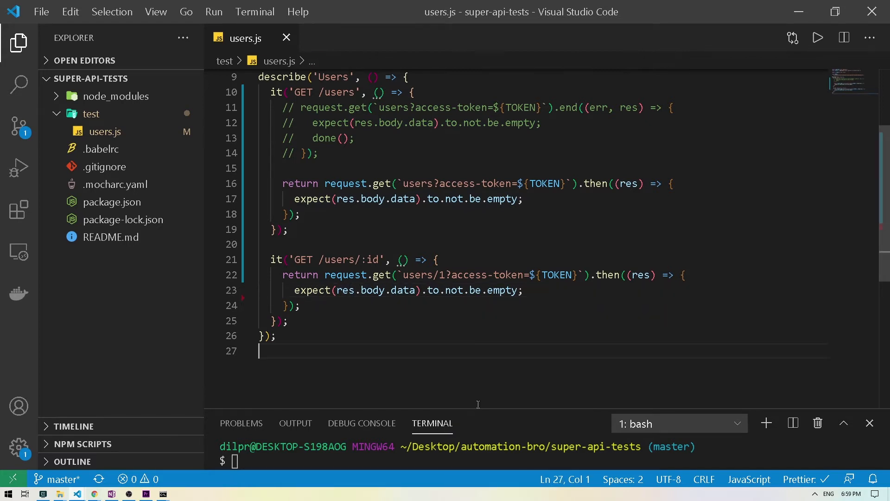
Step: Run npm test so both GET /users and GET /users/:id pass under Users
type("npm test")
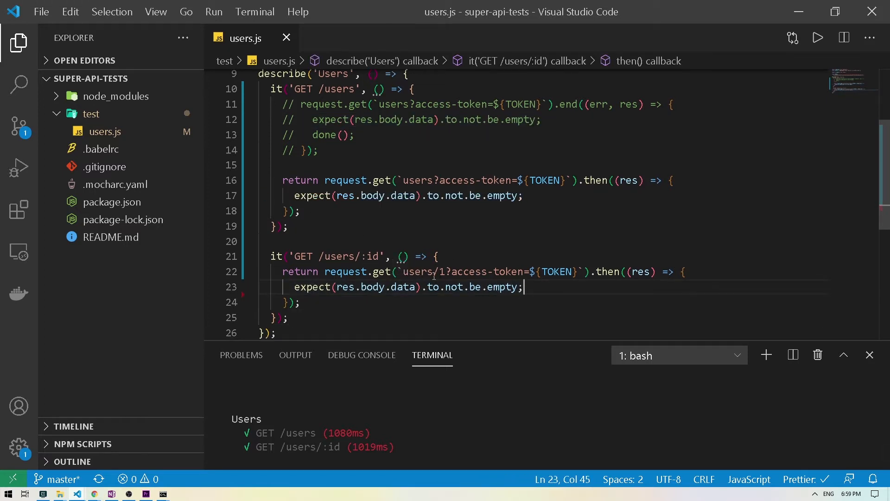
Step: Change the assertion to expect(res.body.data.id).to.be.eq(1), matching the users/1 request path, and save
double_click(442, 272)
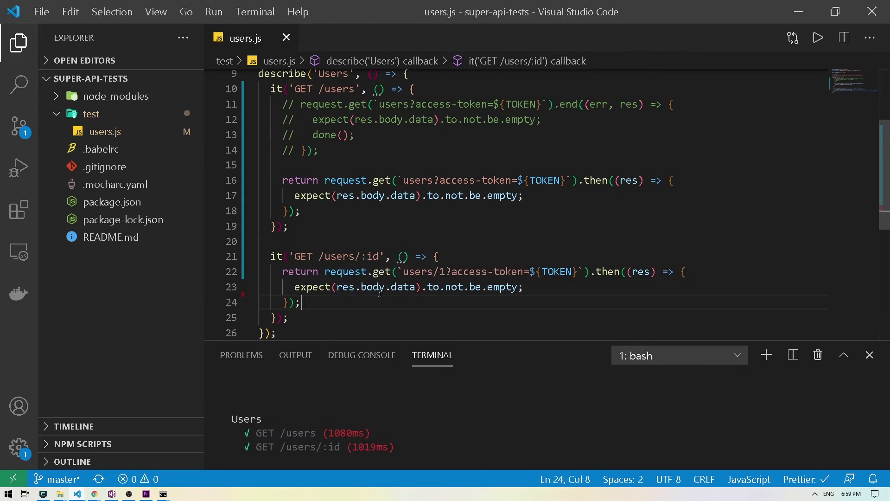
type(".id")
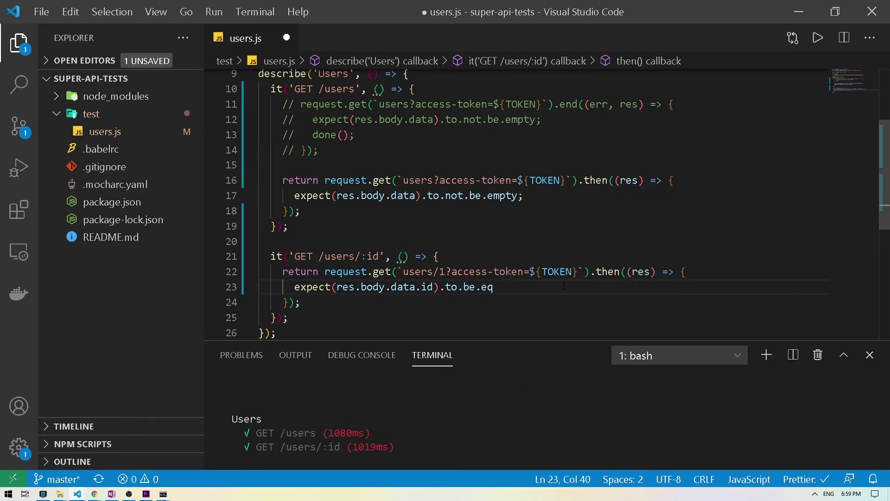
type("(1);")
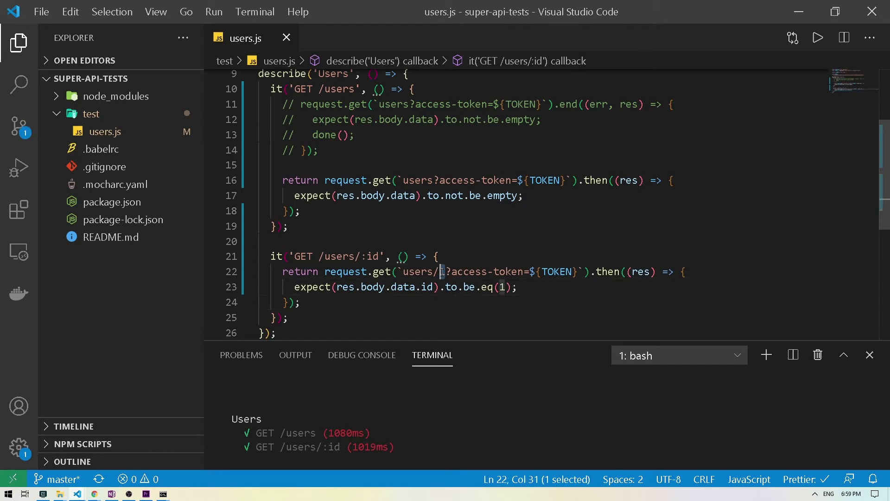
left_click_drag(390, 286, 516, 286)
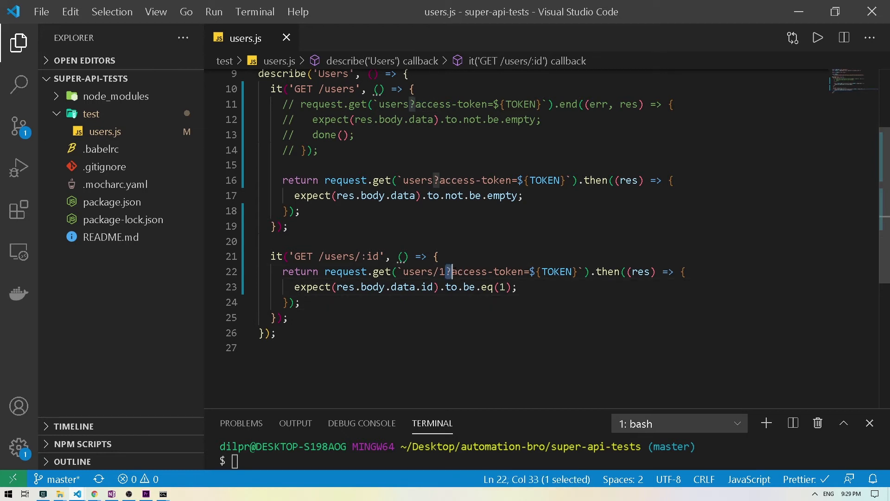
Step: Highlight the id-equals-1 assertion line before leaving VS Code for the Go REST homepage
left_click_drag(447, 271, 568, 271)
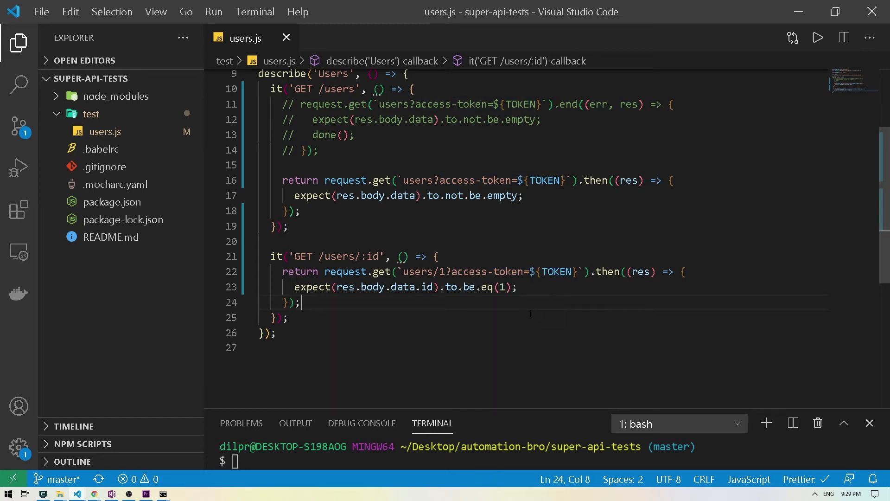
mouse_move(510, 259)
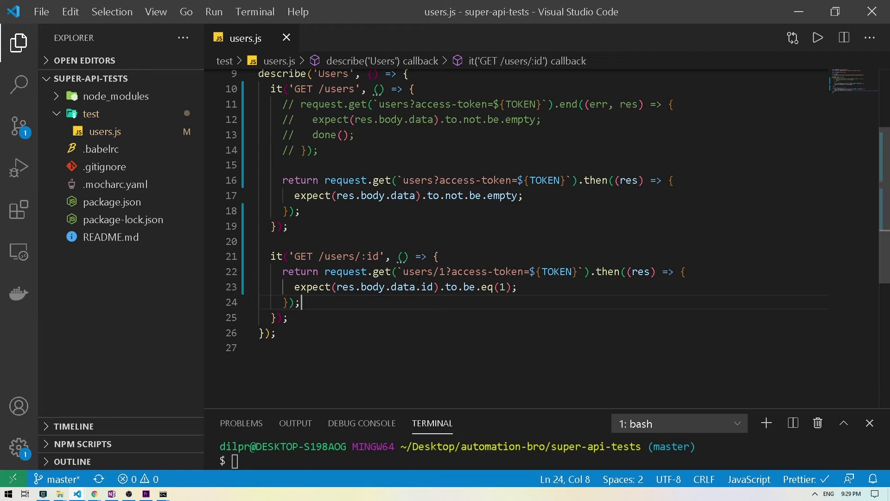
mouse_move(430, 300)
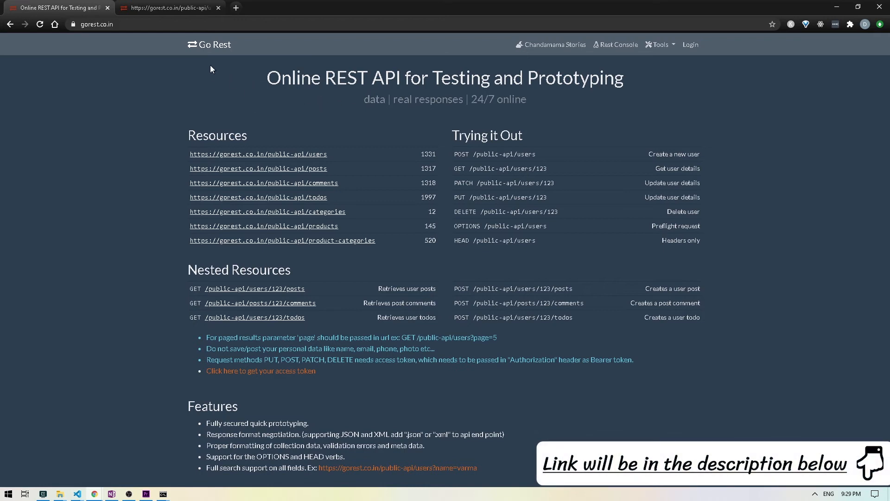
scroll("down", 3)
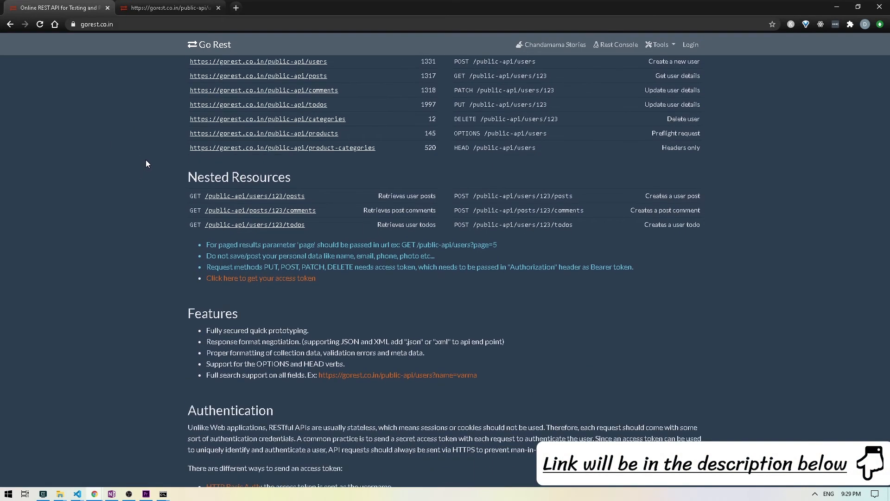
scroll("down", 3)
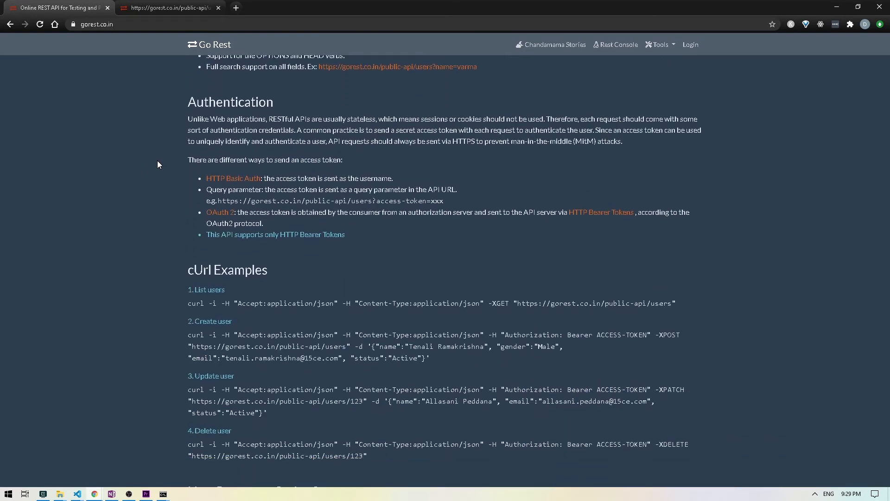
scroll("up", 3)
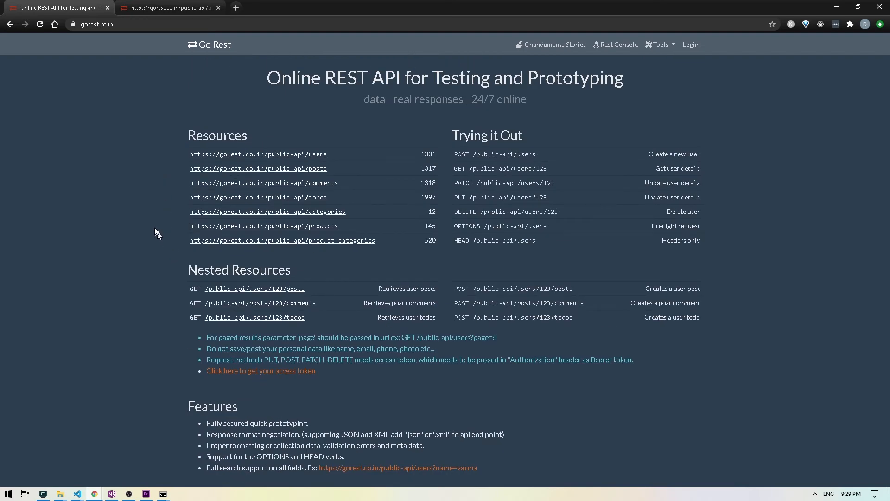
mouse_move(522, 162)
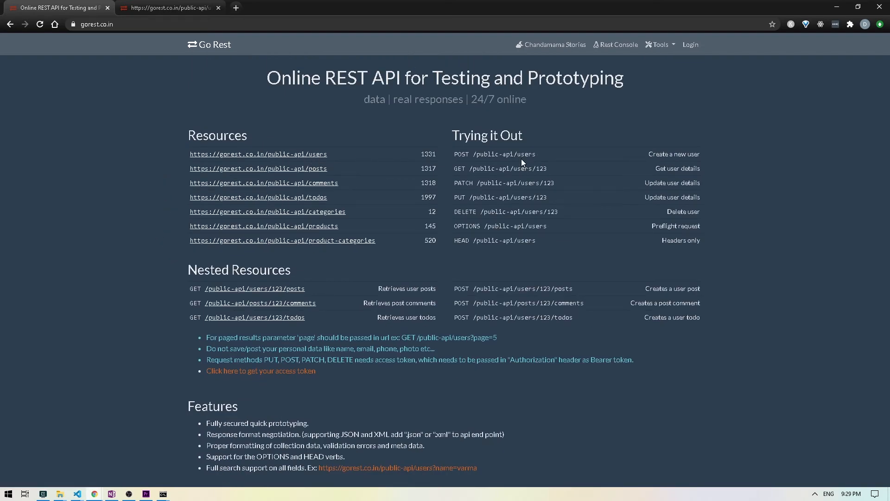
scroll("down", 3)
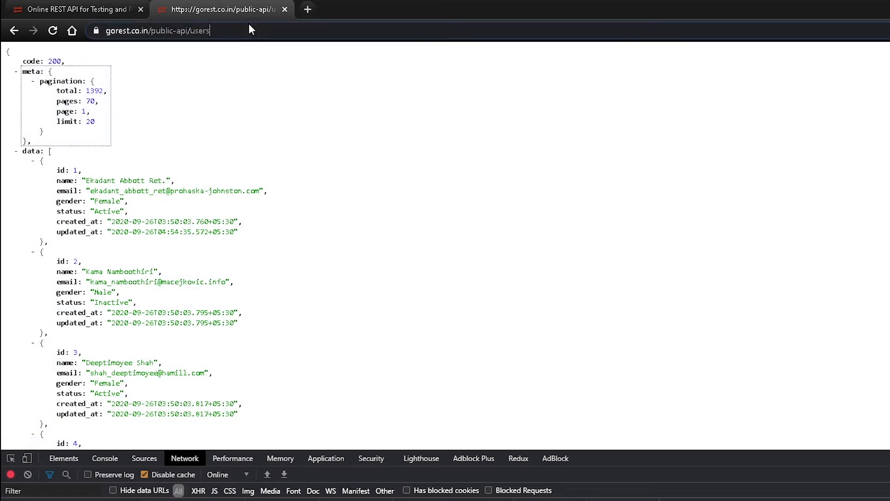
Step: Append ?page=5 to the users API URL to load page 5 of 70 with 20 users
type("?")
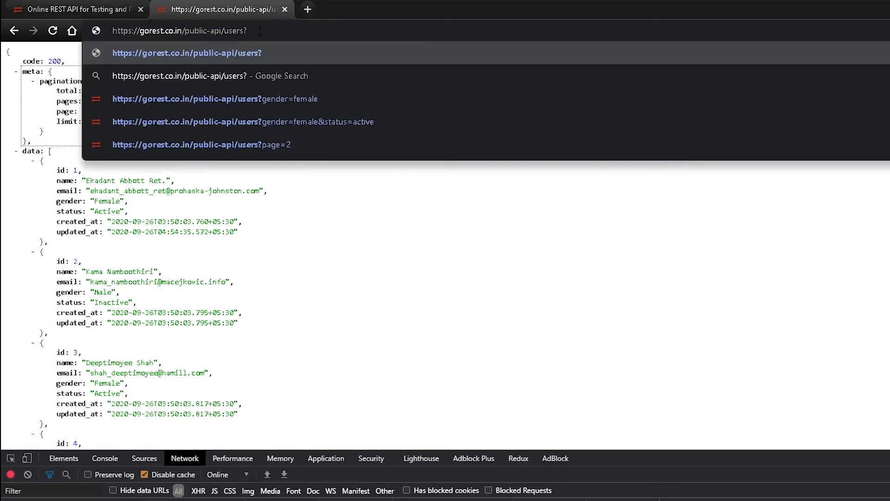
type("page=5")
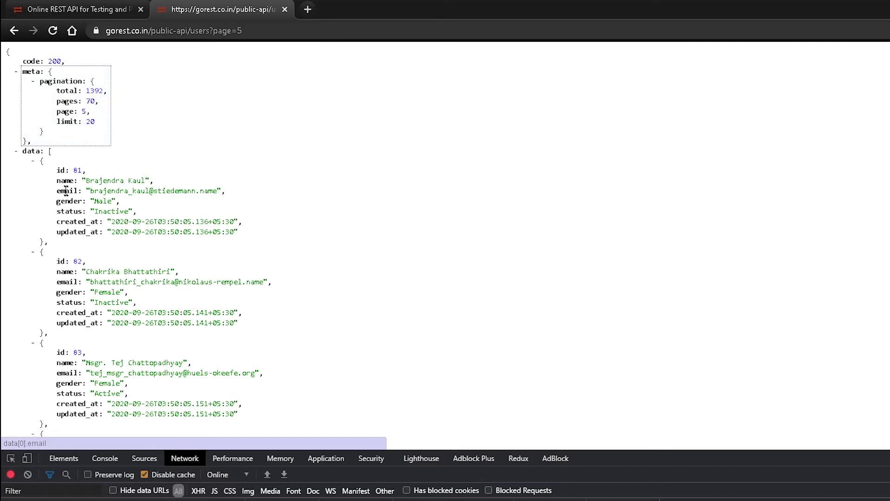
mouse_move(70, 200)
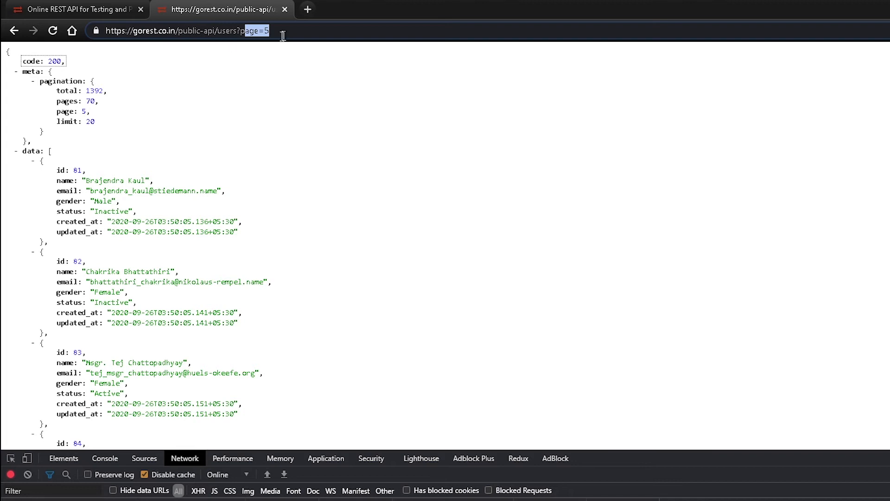
Step: Append &gender=Female to the Go REST users URL and reload, showing 648 female users over 33 pages
type("&")
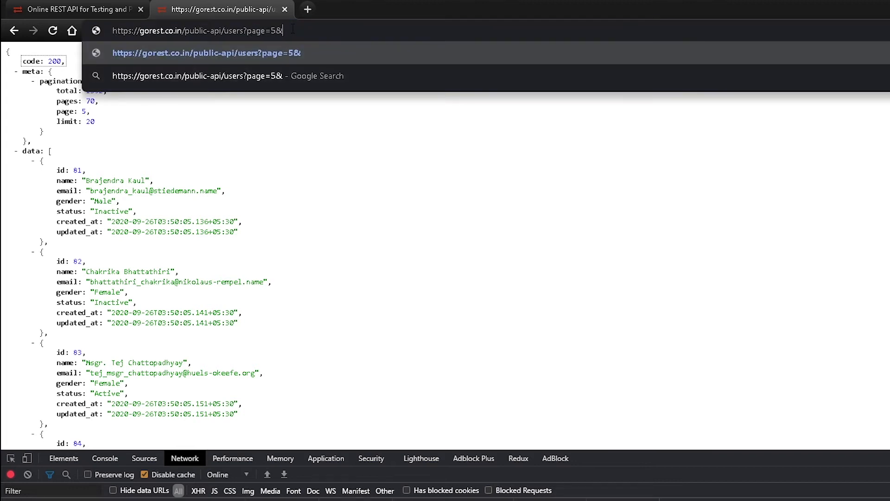
type("gender")
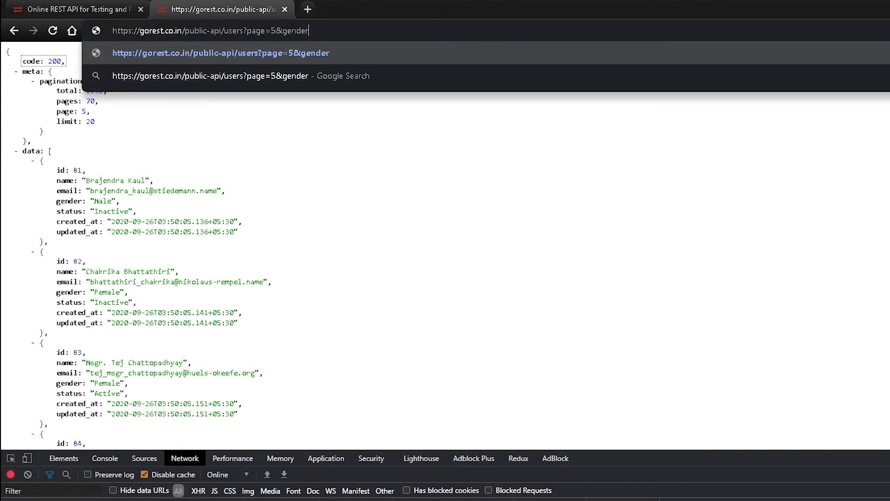
type("=")
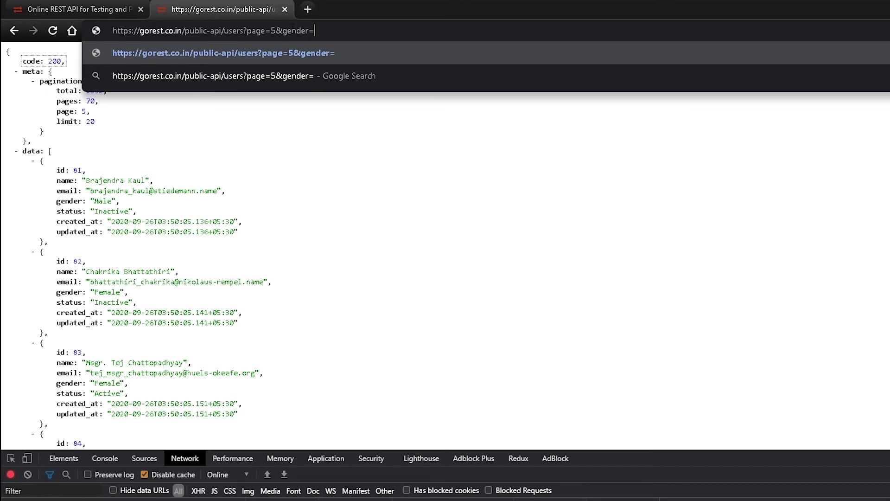
type("Female")
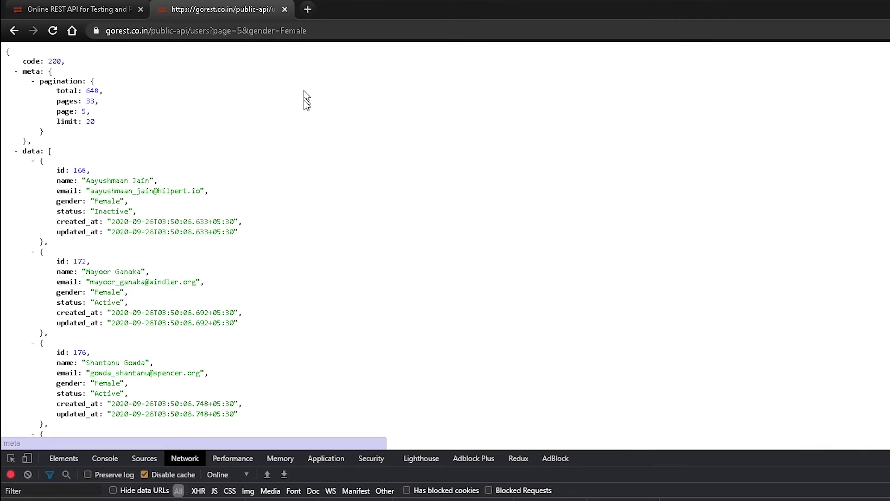
left_click(88, 121)
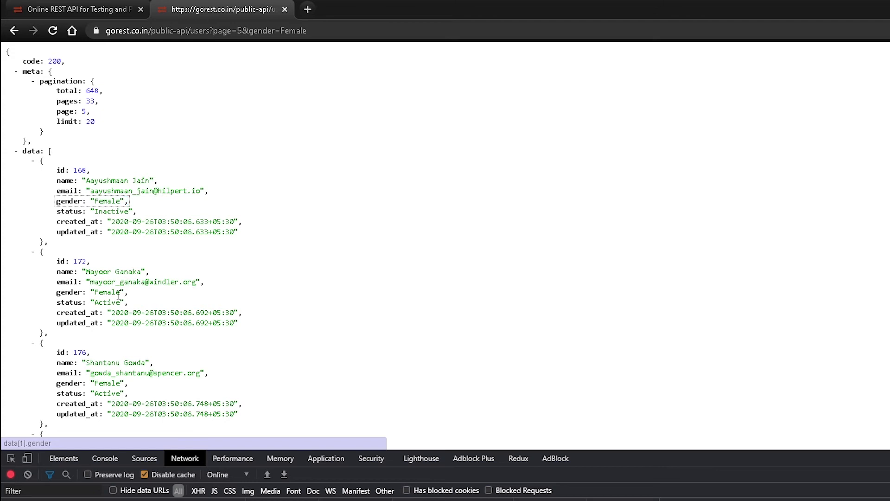
scroll("down", 3)
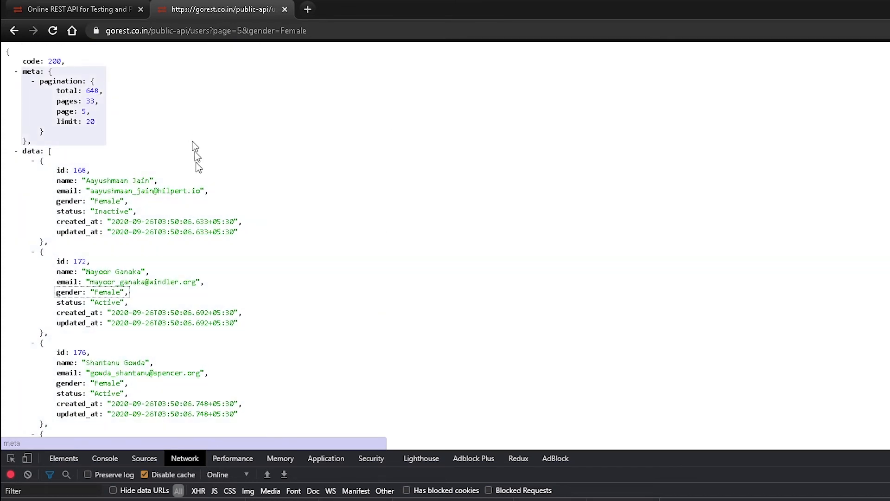
left_click(218, 30)
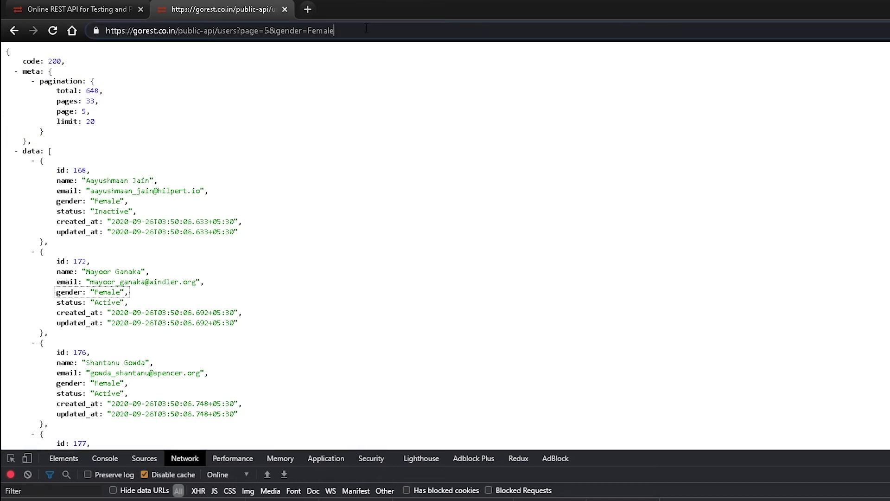
Step: Append &status=Active and reload, narrowing to 324 active female users; highlight a gender value to verify
type("&")
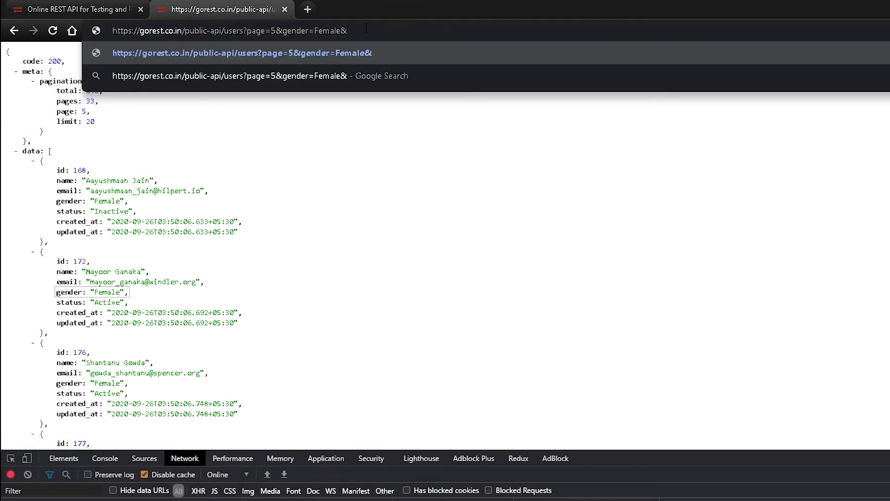
type("status=Active")
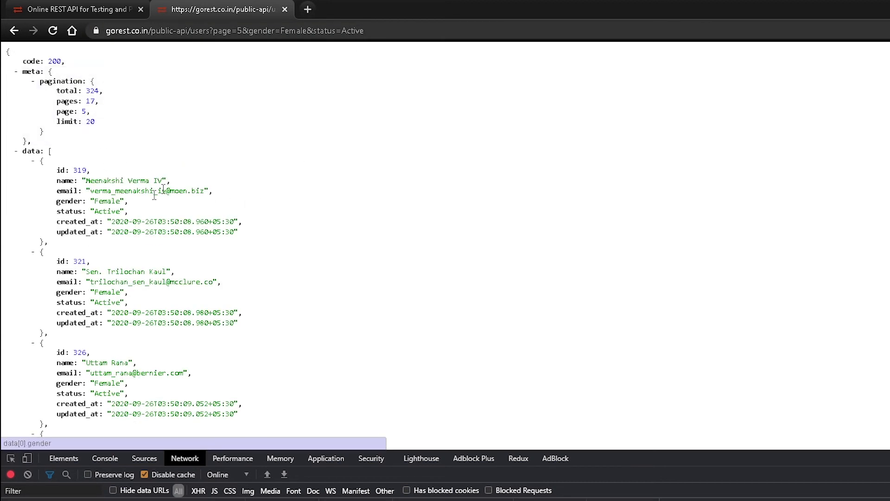
double_click(93, 201)
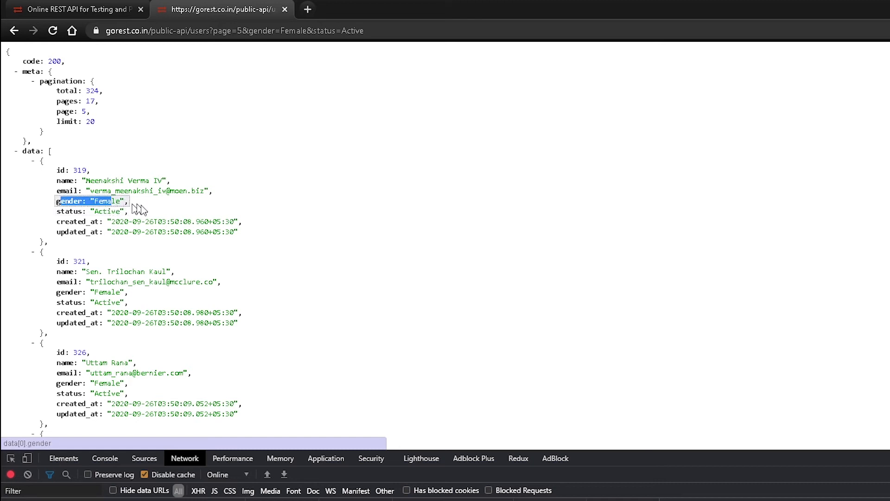
scroll("down", 3)
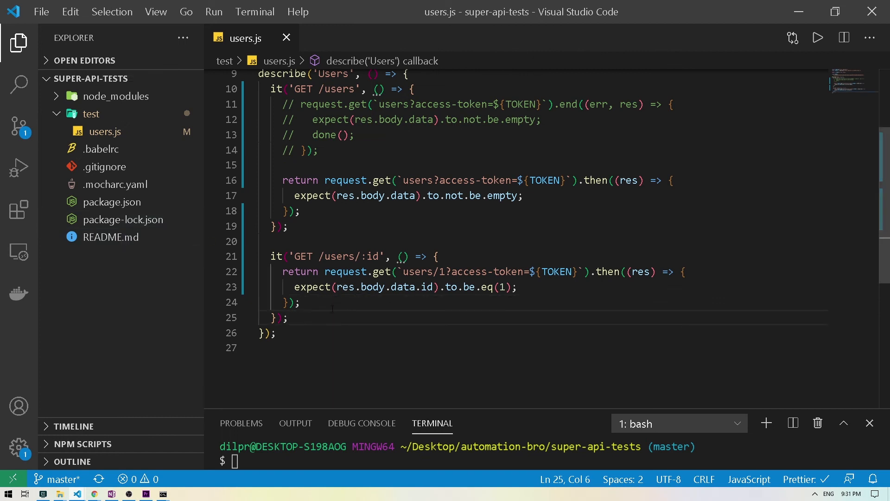
Step: Duplicate the GET /users/:id test and rename the copy 'GET /users with query params'
left_click_drag(271, 256, 288, 318)
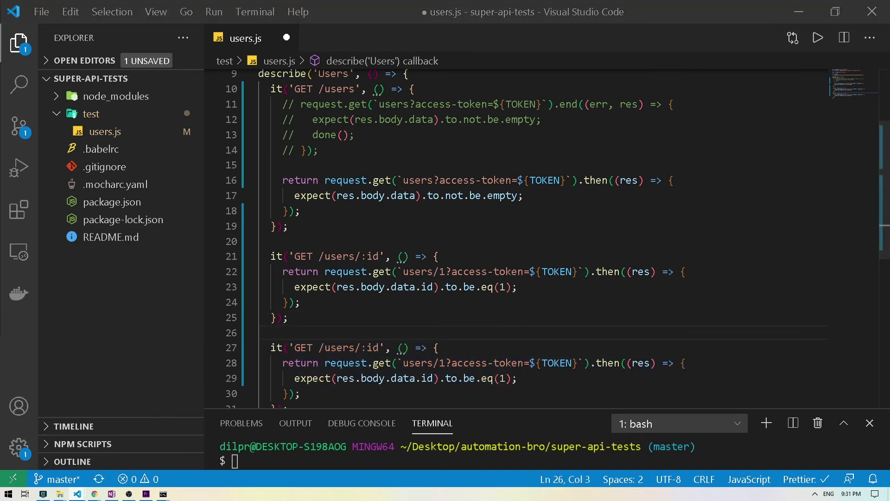
double_click(373, 347)
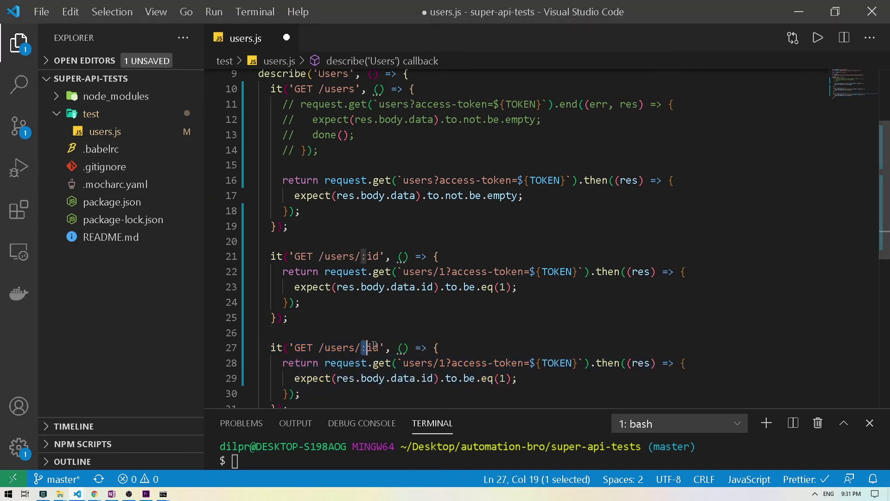
type("with query params")
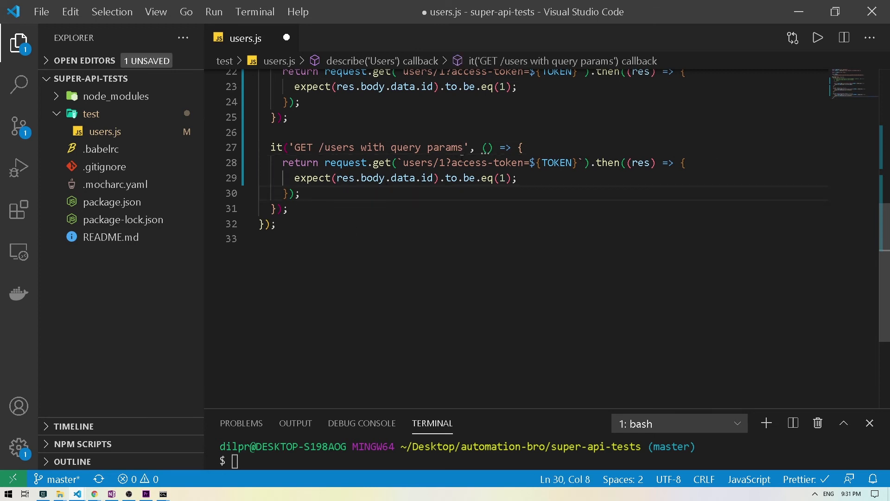
Step: Add const url `users/1?access-token=${TOKEN}&page=5&gender=Female&status=Active` and pass url to request.get
left_click_drag(405, 163, 584, 162)
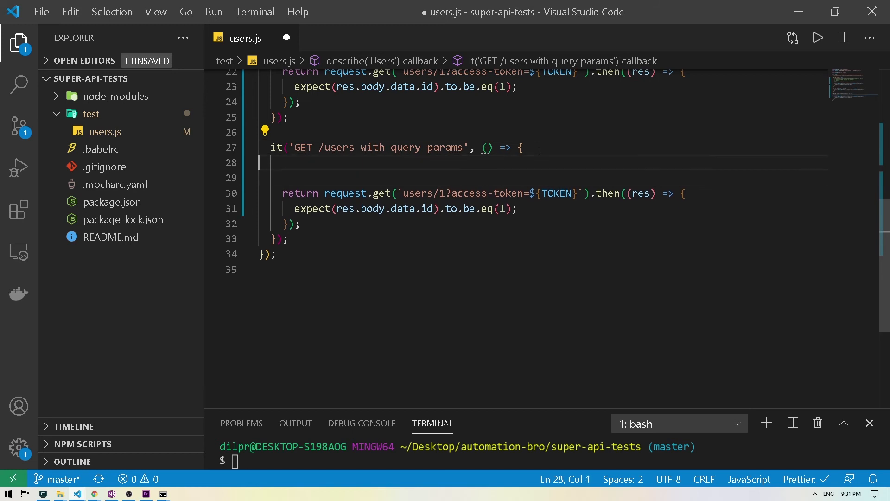
type("const url =")
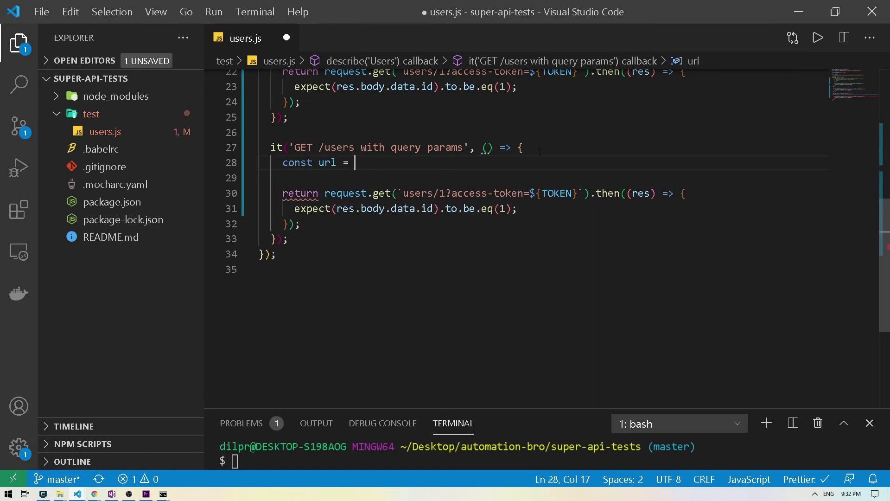
type("`page=5&gender=Female&status=Active`")
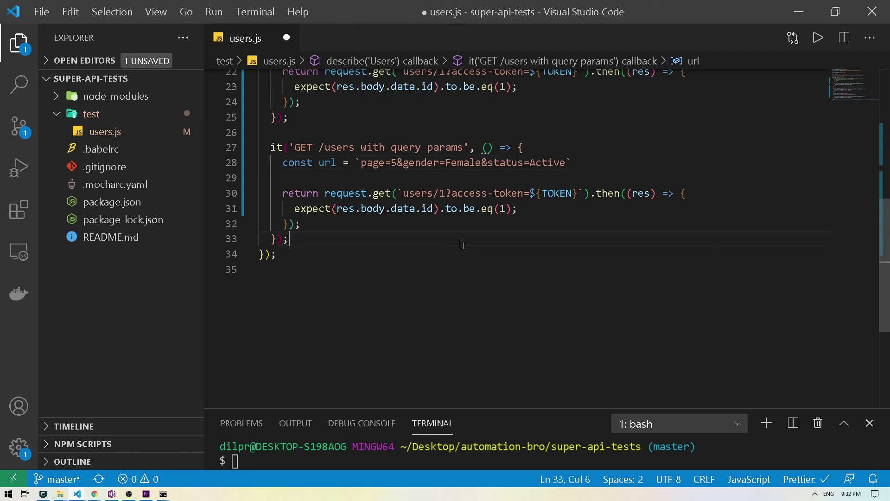
left_click_drag(400, 193, 575, 193)
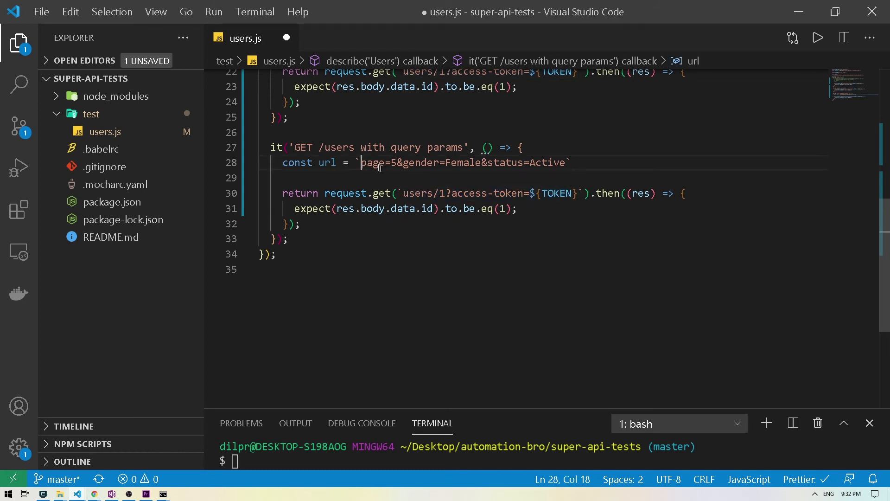
type("users/1?access-token=${TOKEN}&")
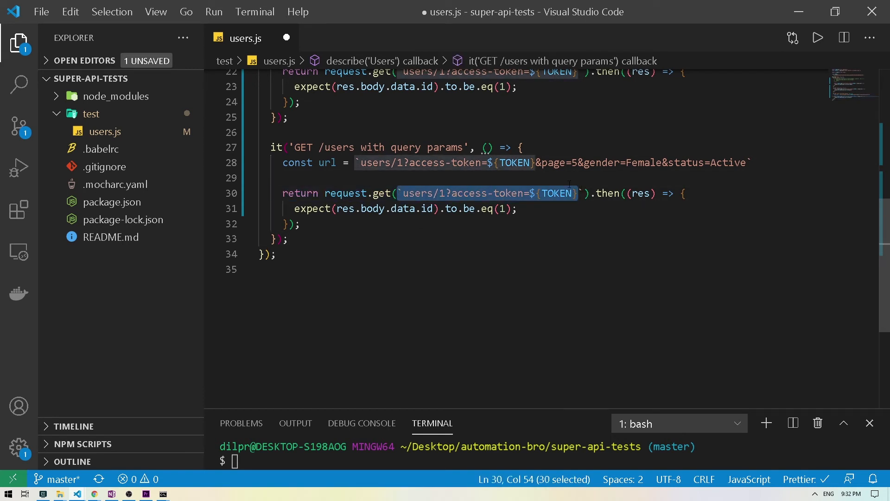
type("uir")
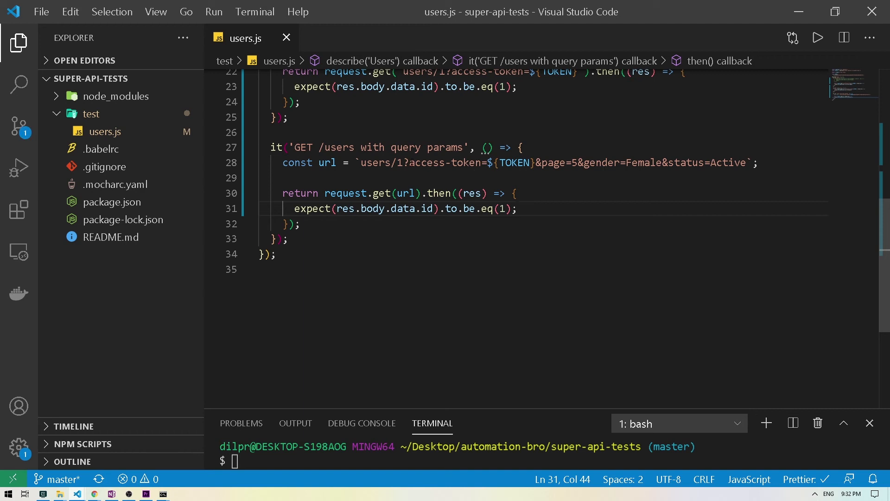
left_click_drag(410, 162, 530, 162)
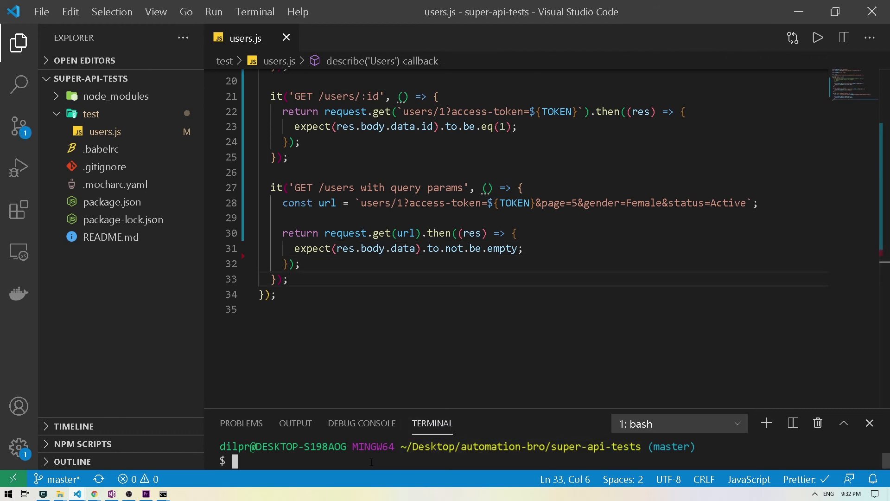
Step: Run npm test in the terminal and enlarge the panel, showing all three Users tests passing
type("npm test")
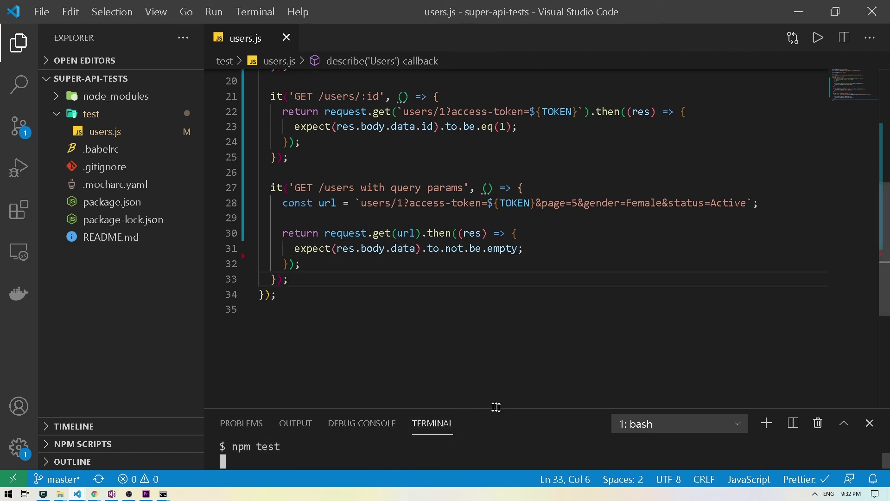
left_click_drag(495, 407, 495, 338)
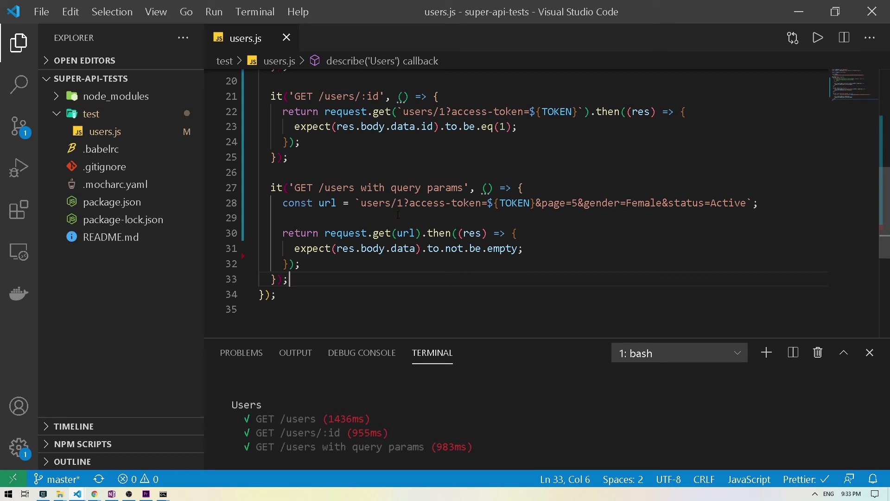
Step: Remove the user id 1 from the url path so it targets users, and save the file
double_click(394, 203)
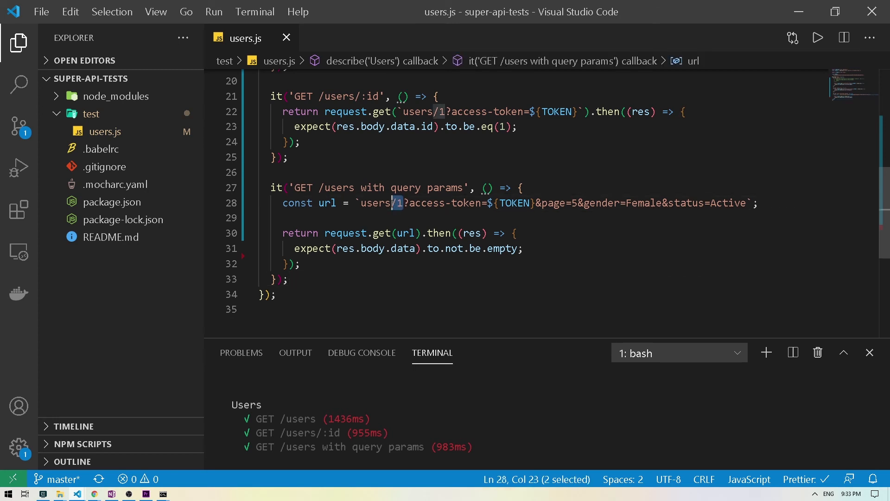
key("Delete")
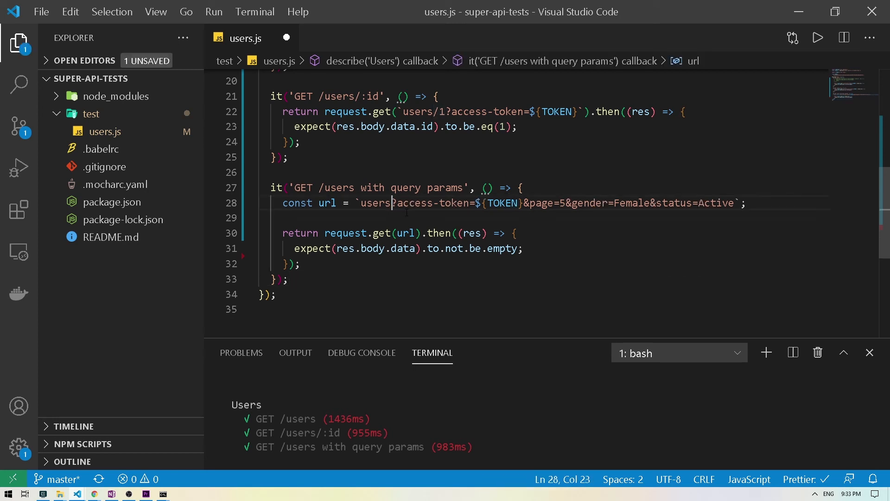
key("ctrl+s")
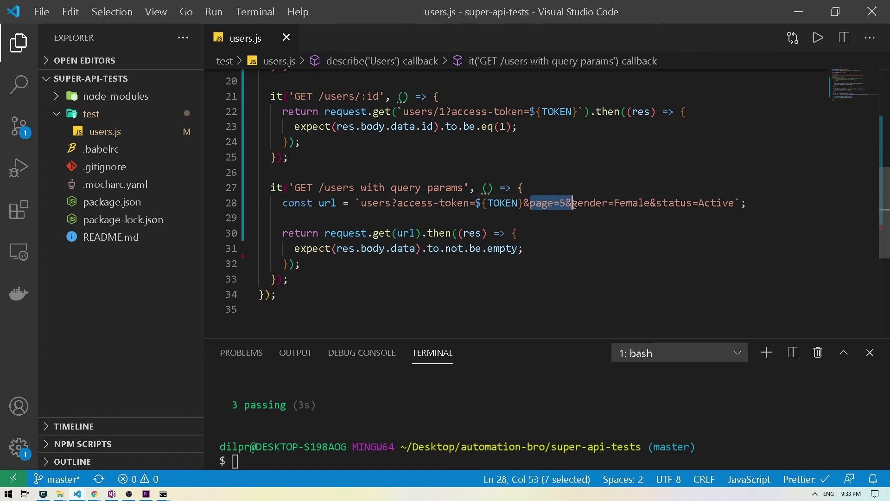
left_click(522, 248)
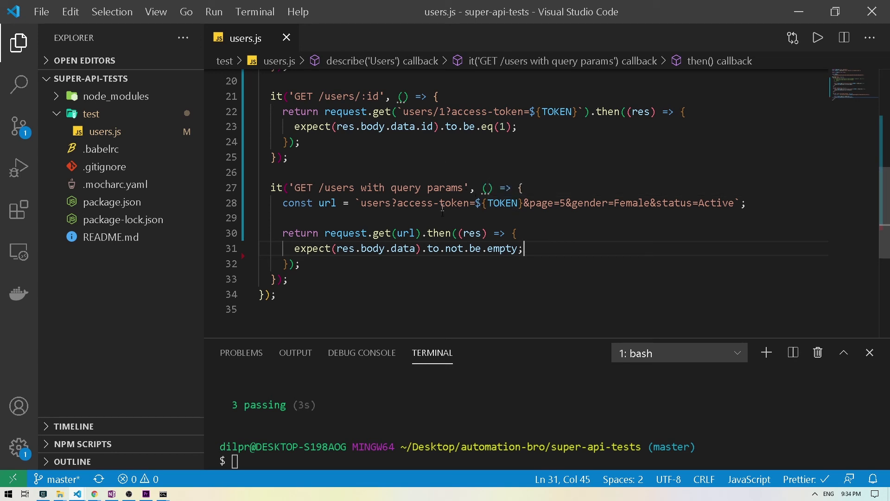
Step: Add a res.body.data.forEach((data) => { ... }) loop with an expect inside the response callback
key("enter")
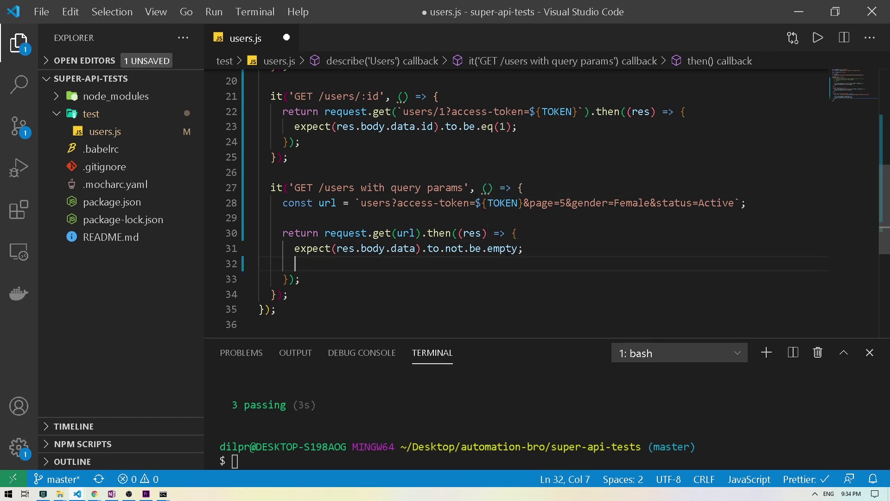
type("res.body.data.")
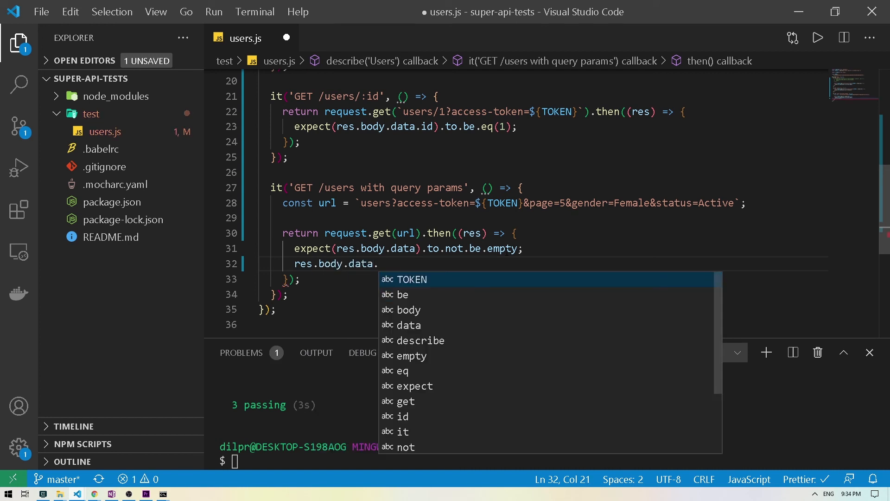
type("forEach(")
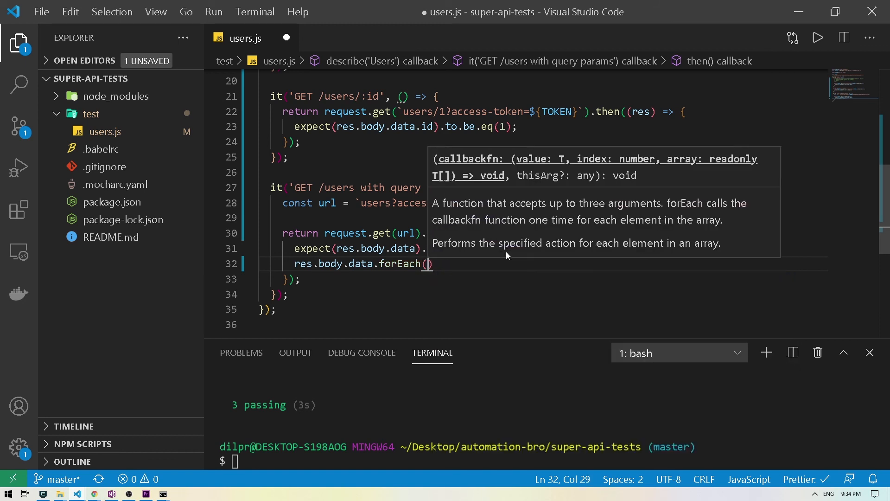
type("data => {")
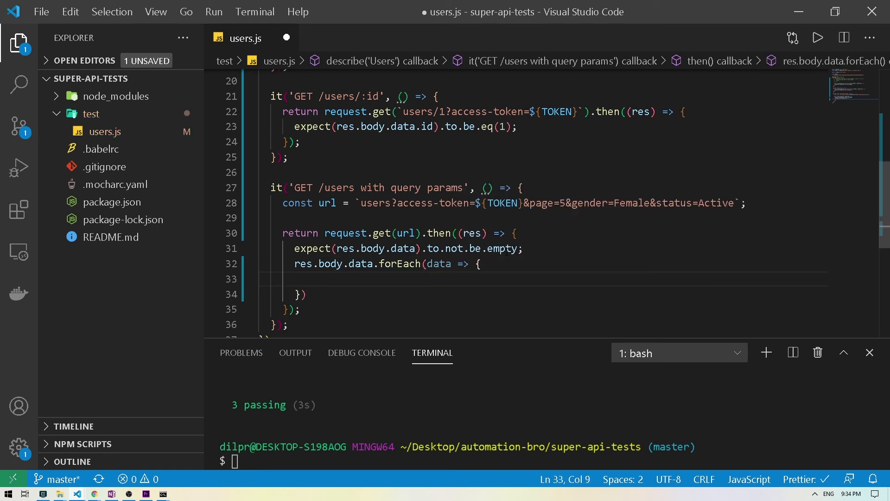
type("expect(")
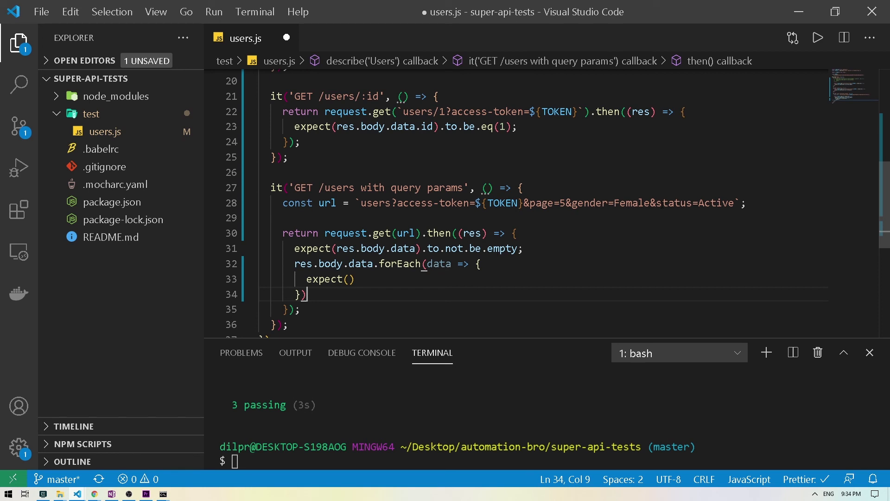
Step: Assert each user's data.gender equals 'Female' and data.status equals 'Active', then save
left_click(348, 278)
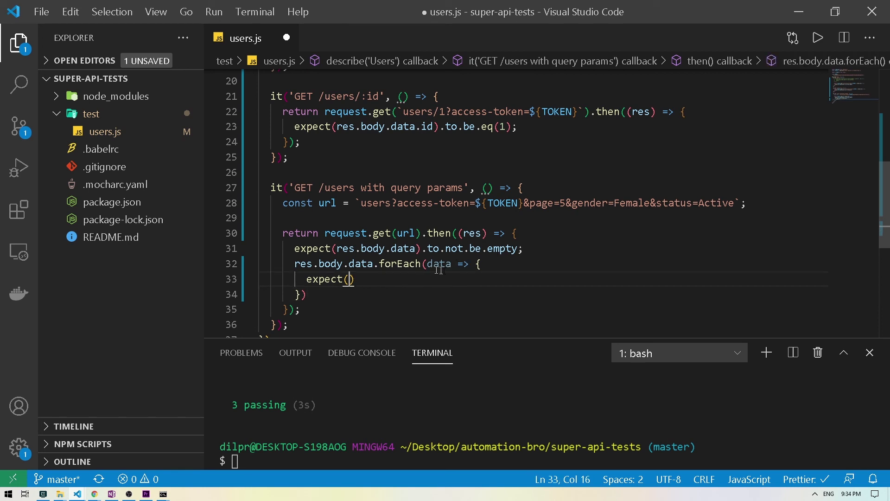
type("data.")
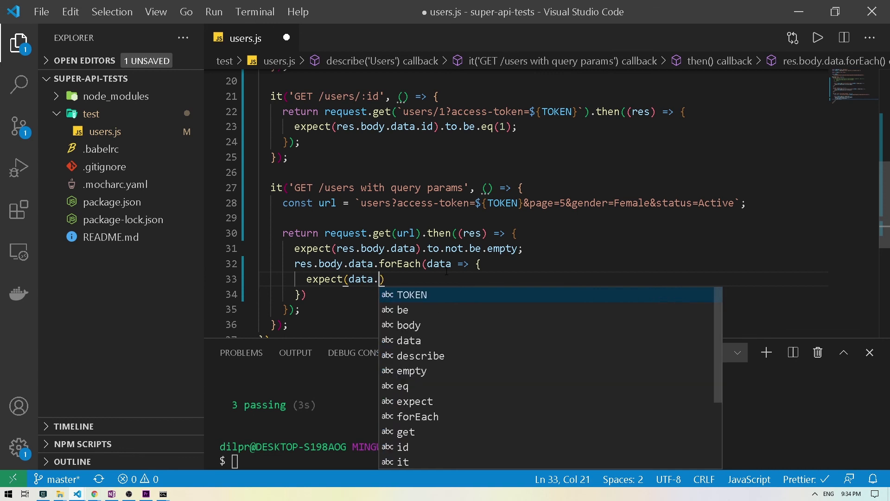
type("gender)")
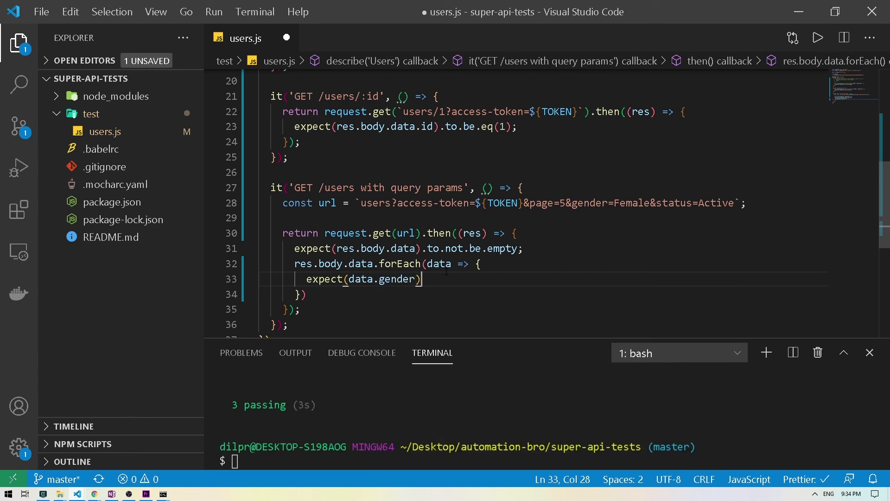
type(".to.eq('')")
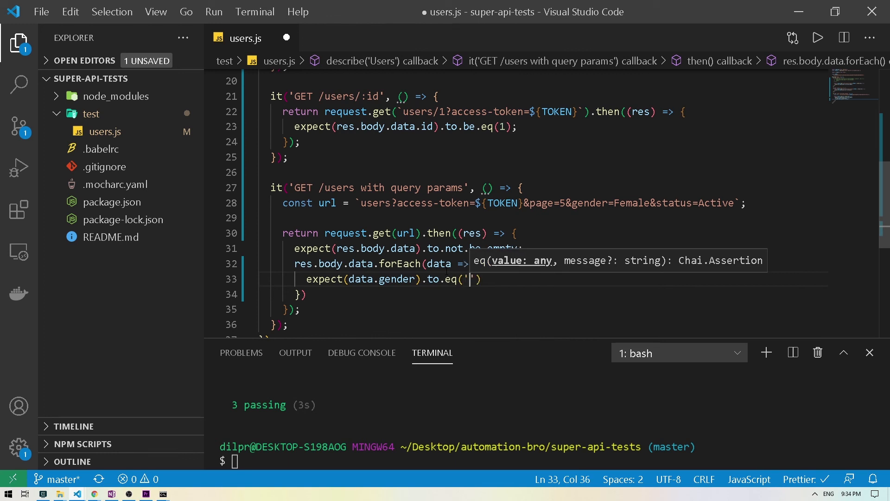
type("Female")
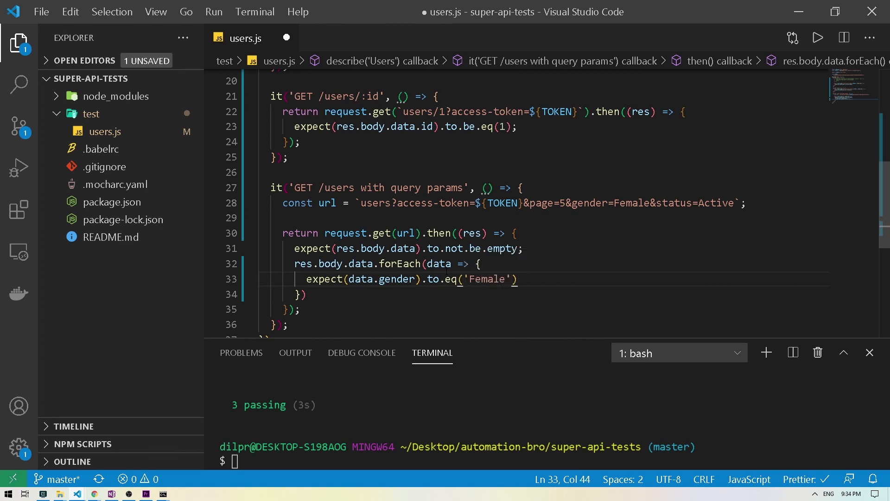
type("expect(data.gender).to.eq('Female');")
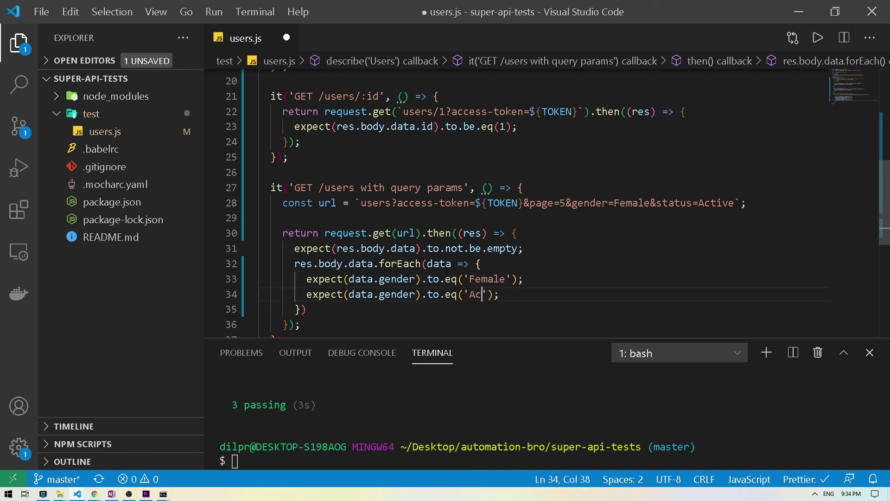
type("tive")
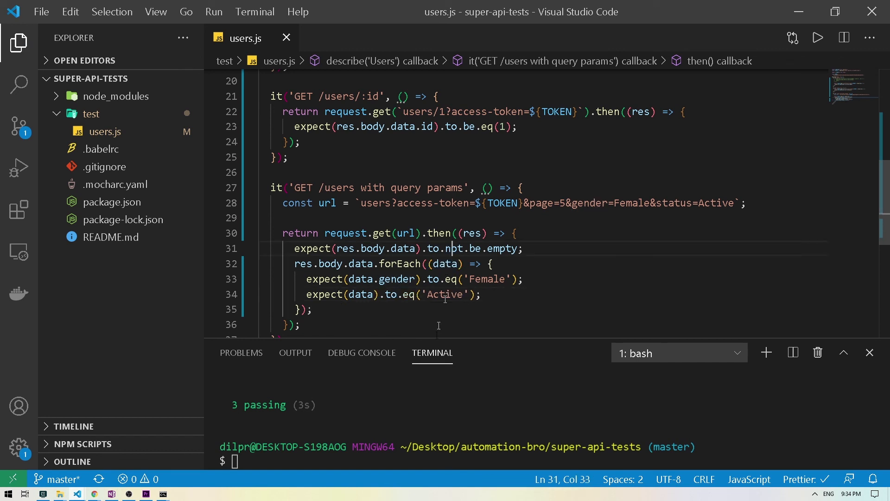
type(".")
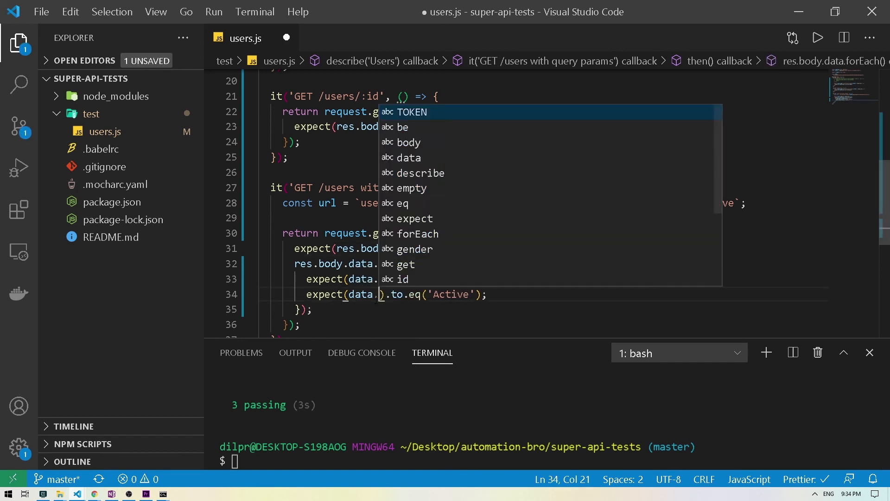
type("status")
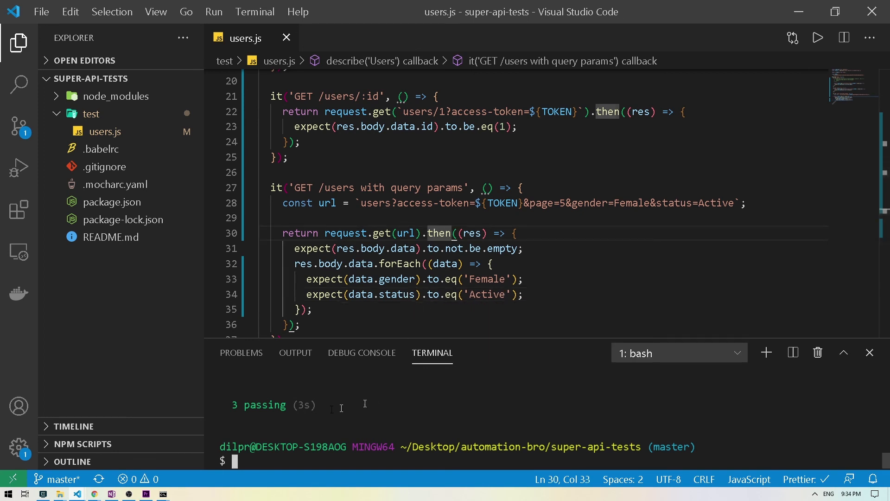
Step: Run npm test, showing all three Users tests passing with the per-user assertions
type("npm test")
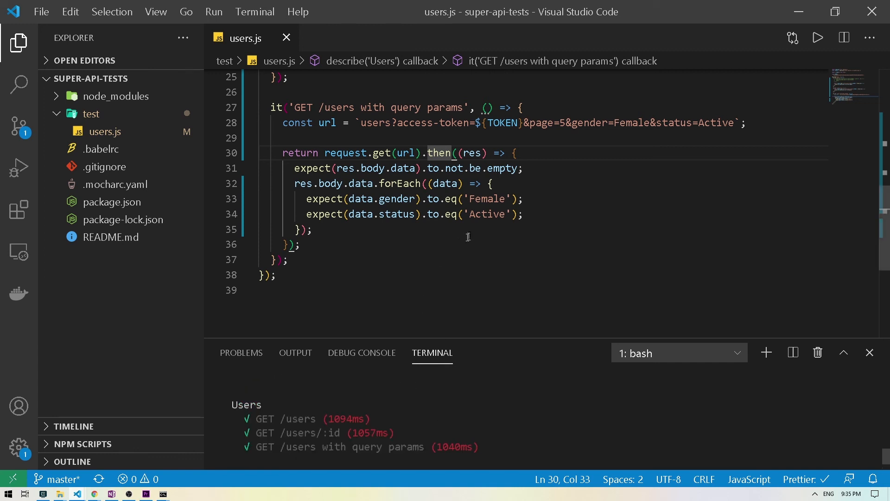
mouse_move(400, 232)
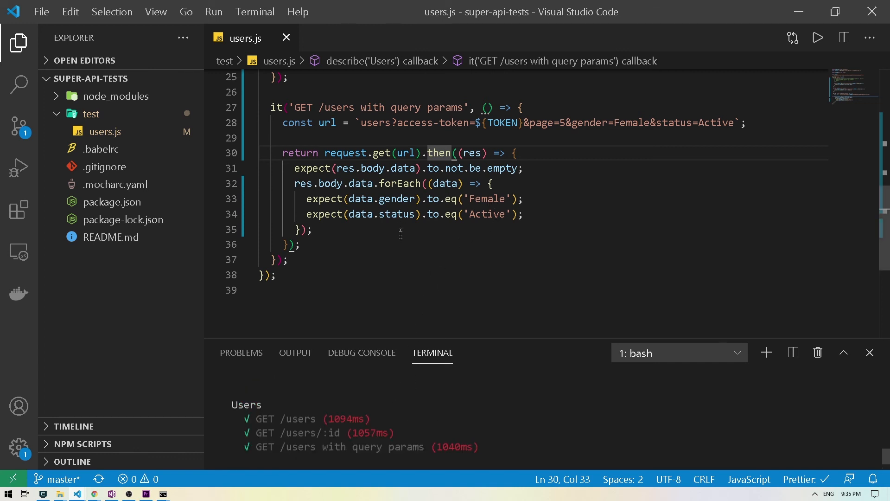
Step: Change the expected gender from 'Female' to 'Male' in the query-params test and save
left_click(488, 199)
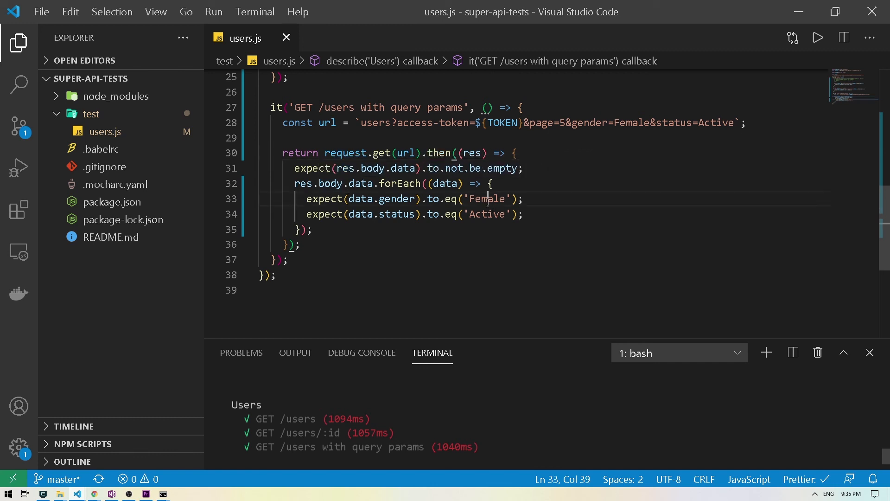
double_click(487, 199)
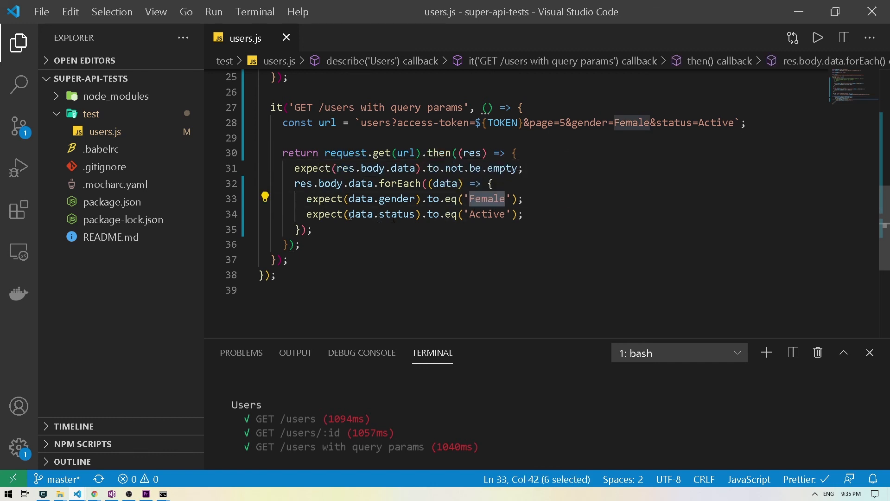
type("M")
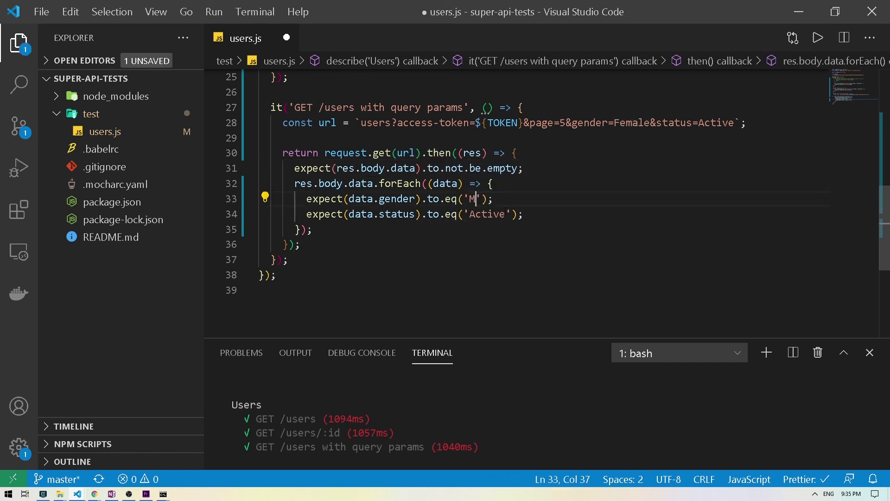
type("ale")
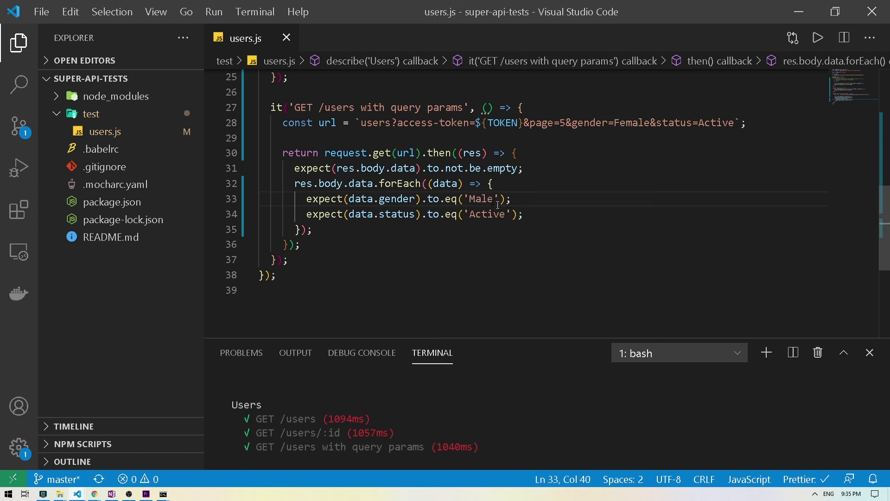
mouse_move(473, 367)
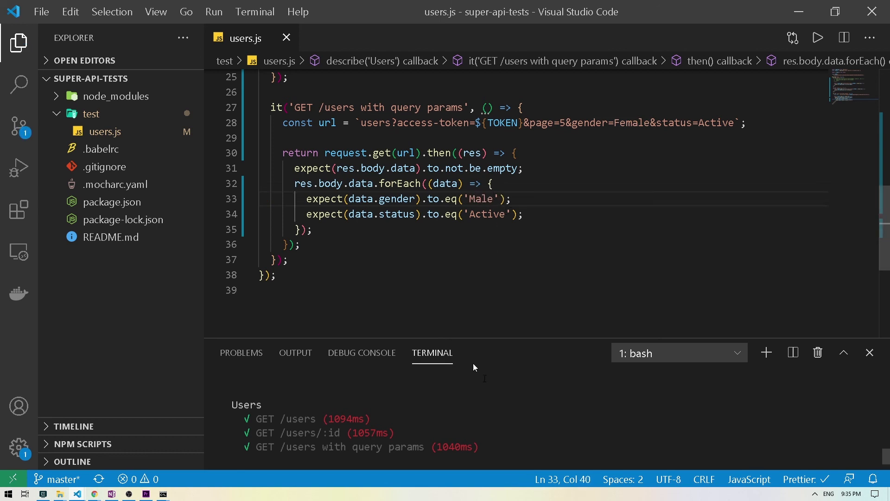